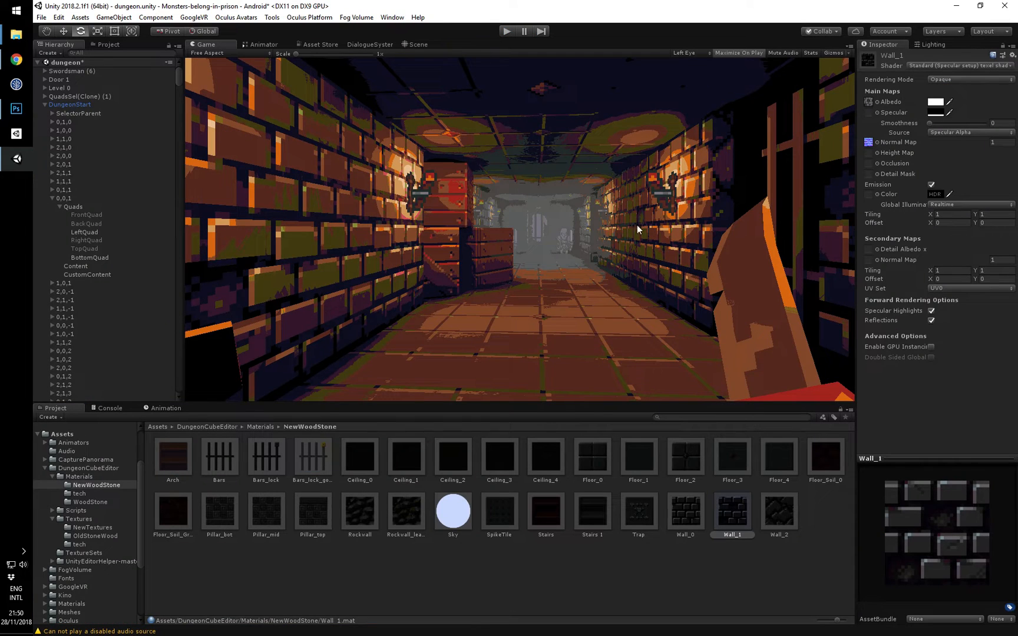
mouse_move(649, 422)
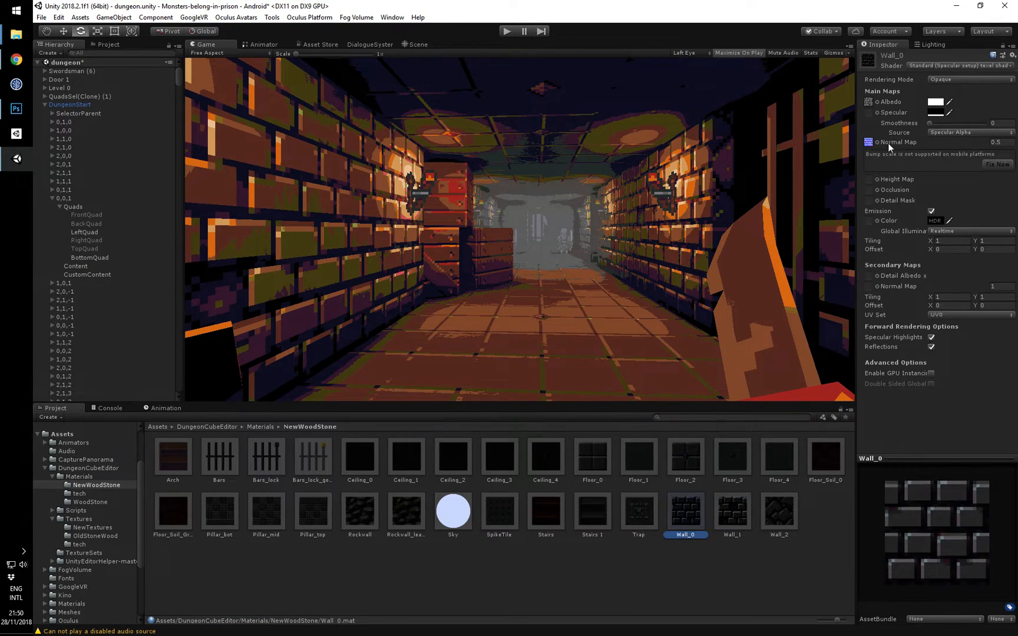
Set the Normal Map slot to None on both the Wall_0 and Wall_1 materials.
left_click(868, 142)
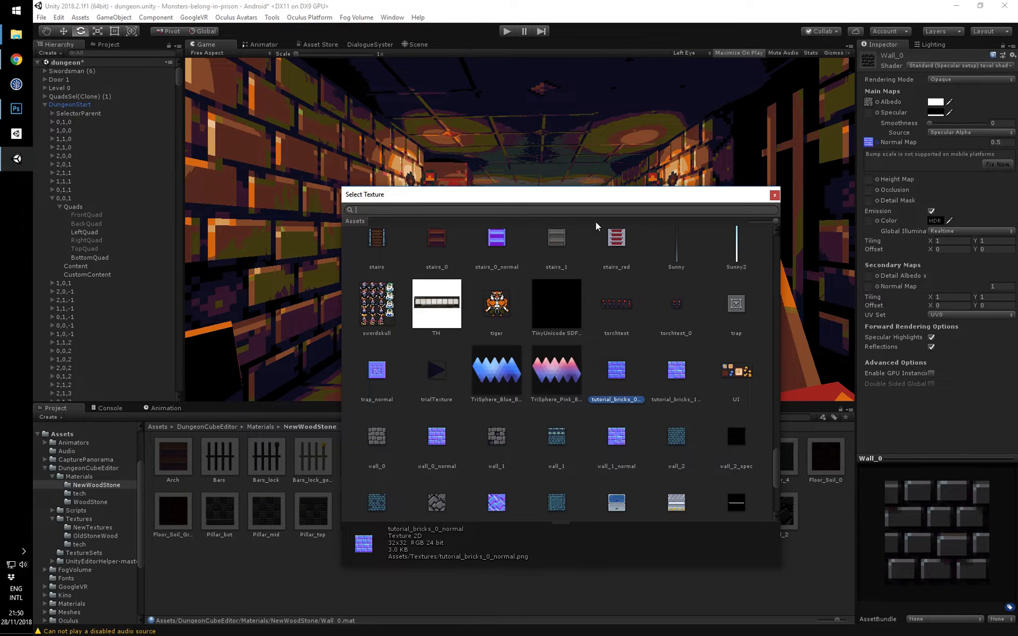
type("none")
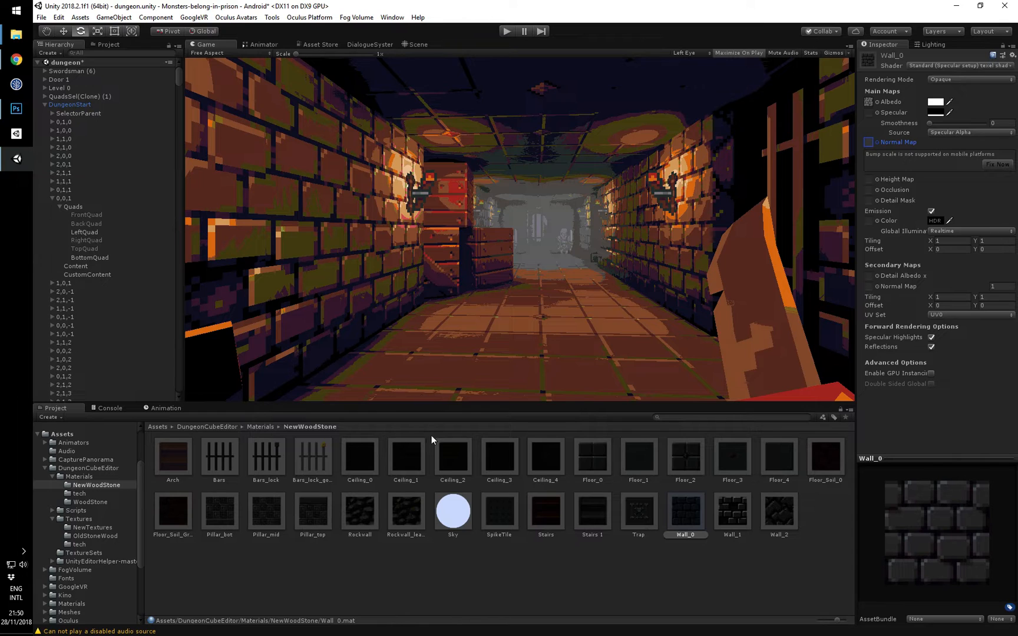
left_click(731, 508)
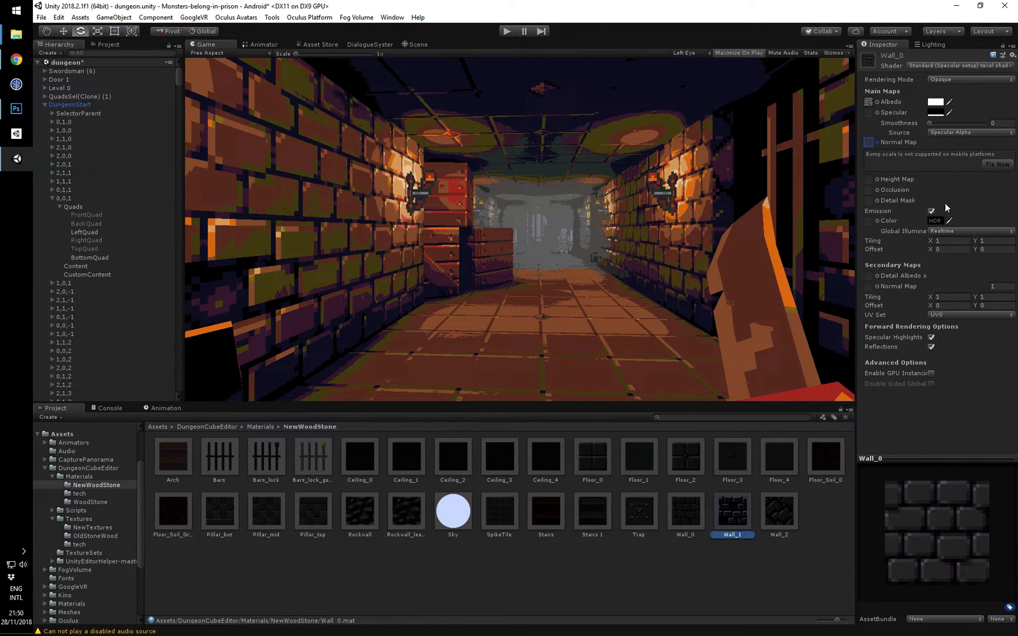
mouse_move(870, 142)
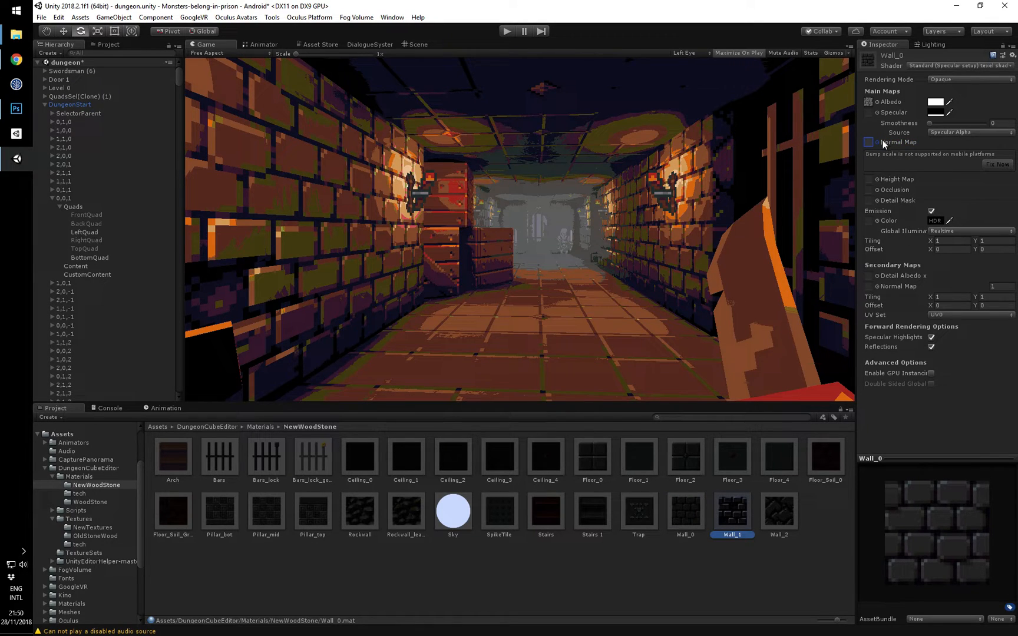
left_click(868, 141)
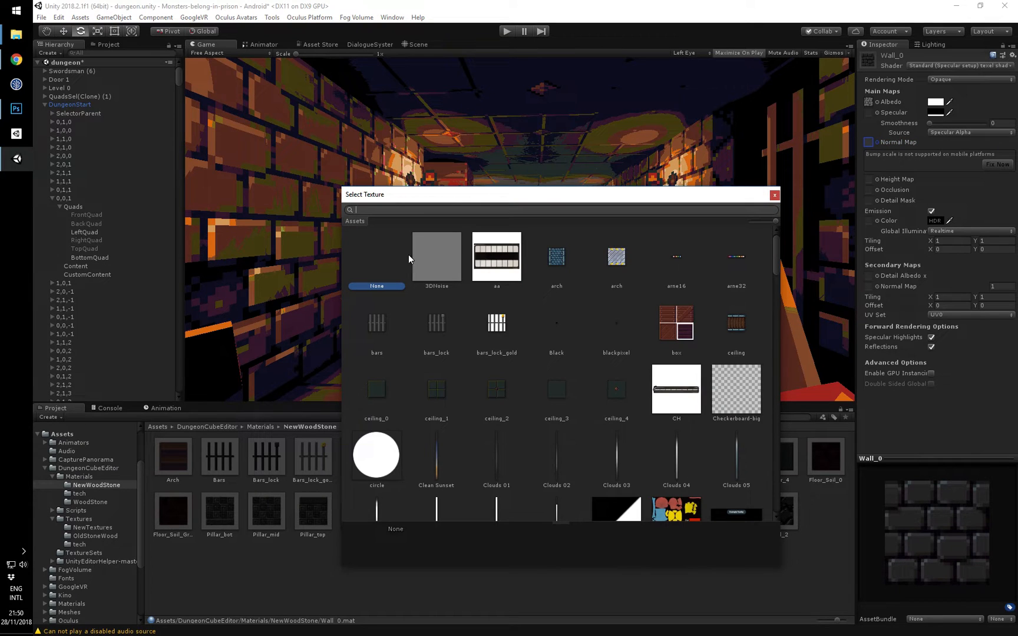
mouse_move(797, 245)
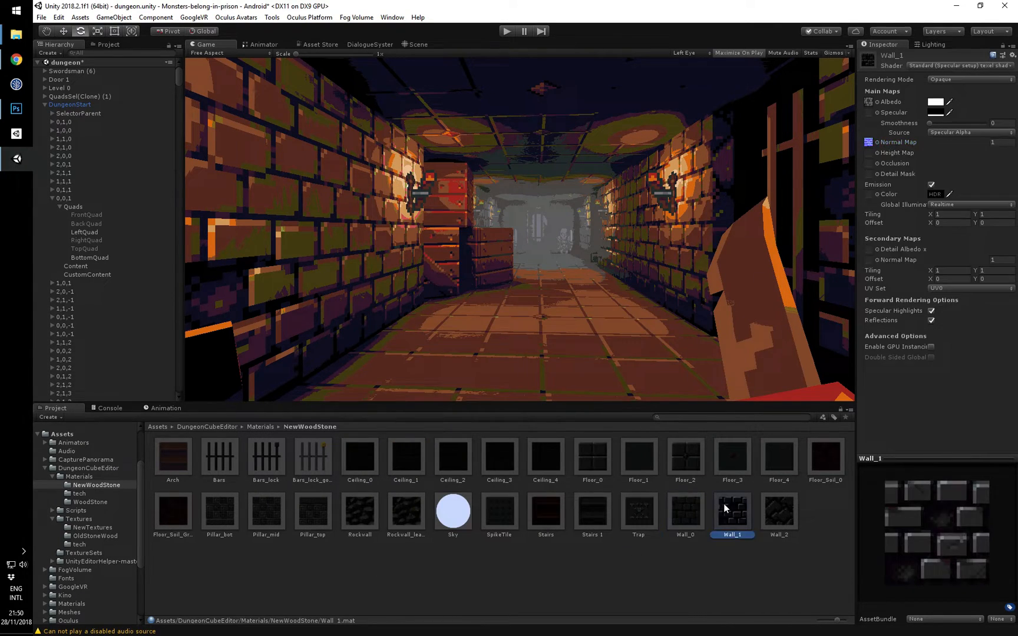
left_click(945, 102)
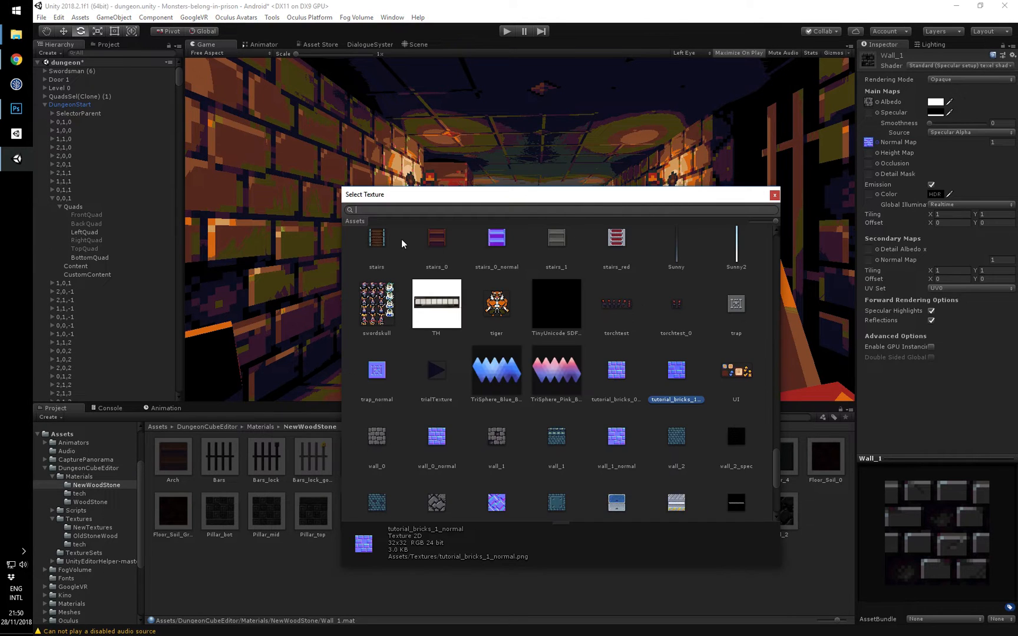
type("none")
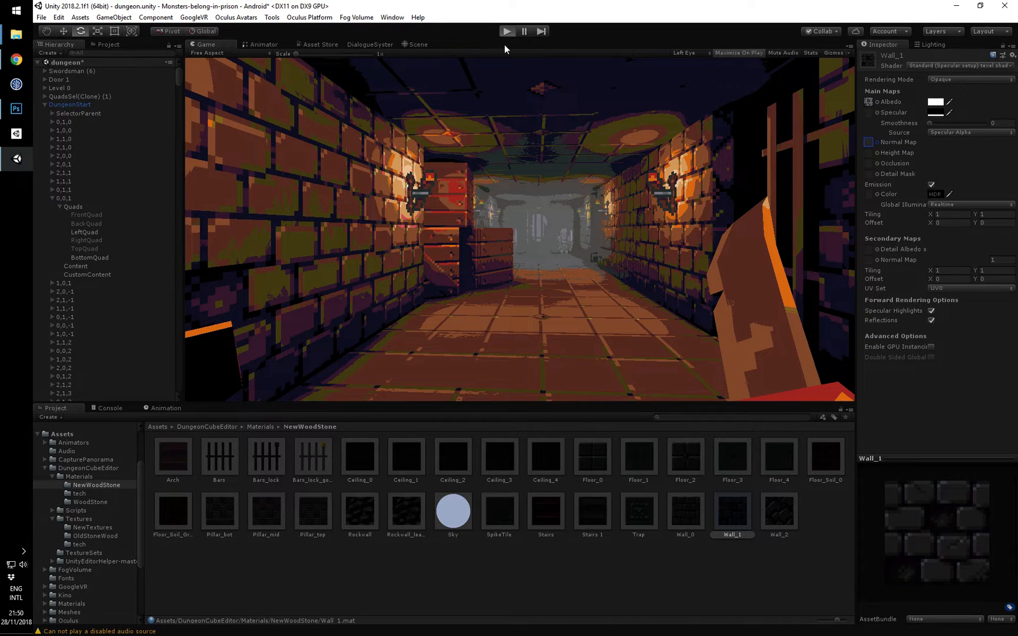
mouse_move(536, 170)
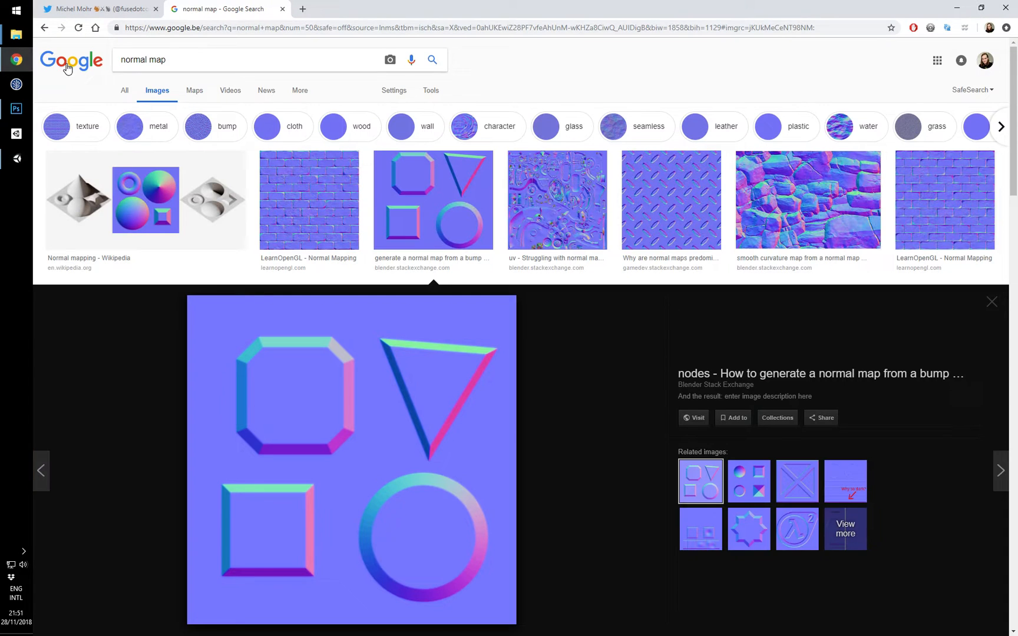
mouse_move(175, 57)
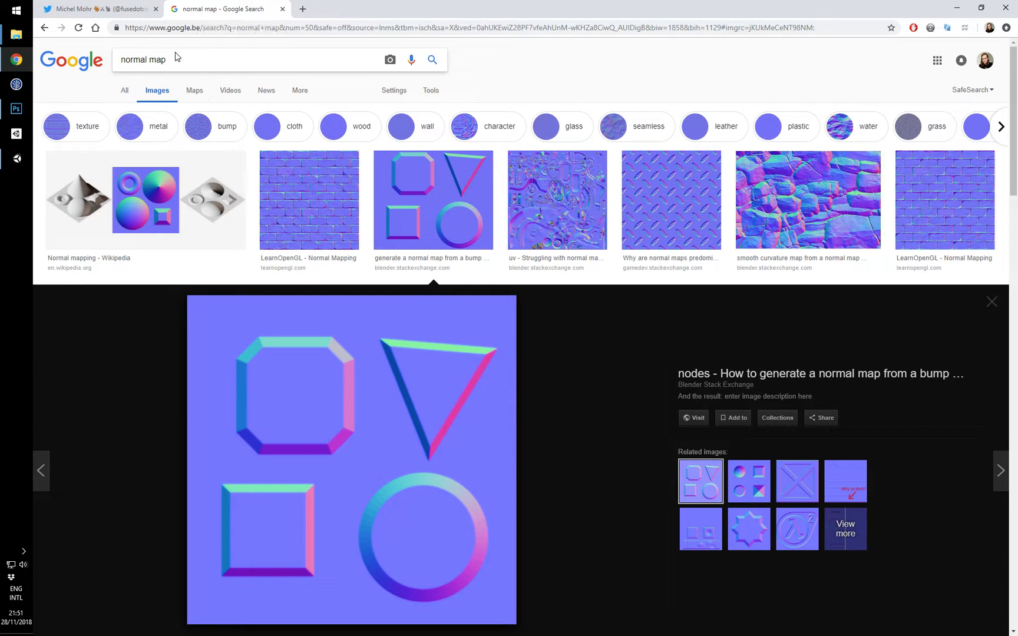
mouse_move(432, 187)
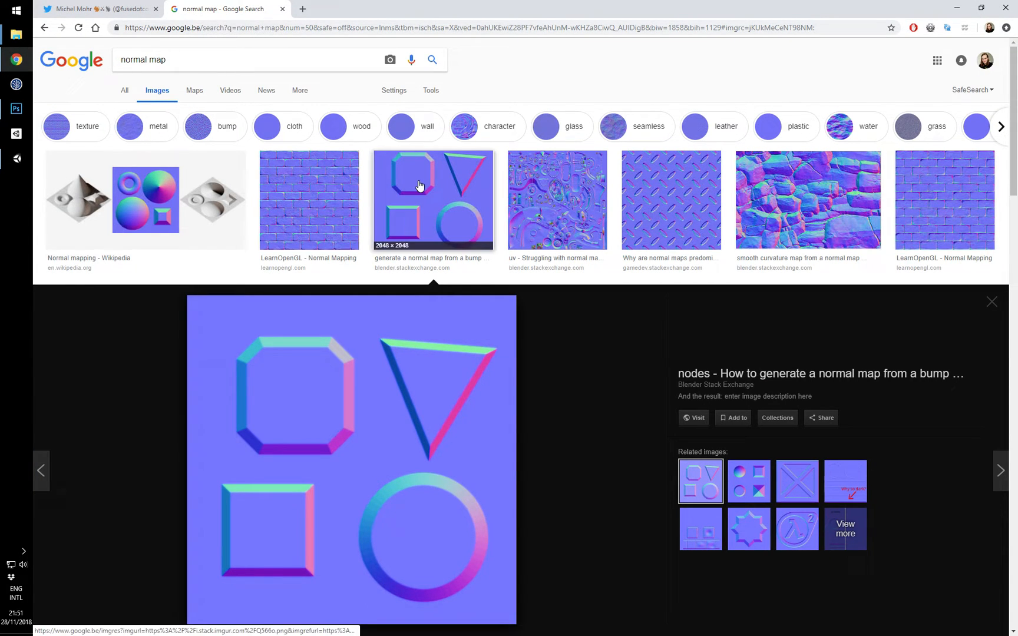
scroll("down", 3)
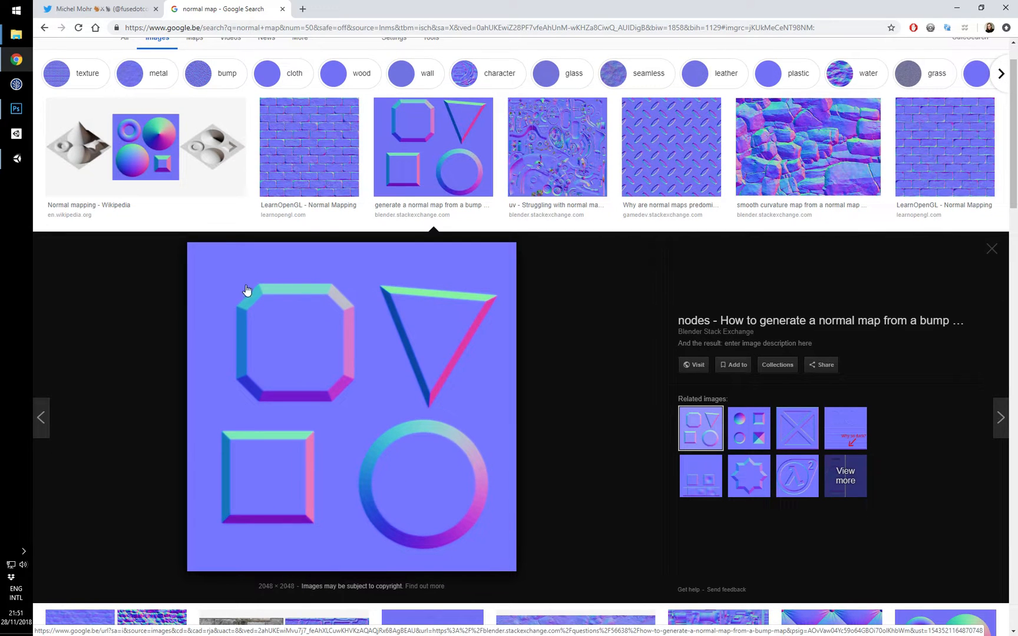
mouse_move(328, 285)
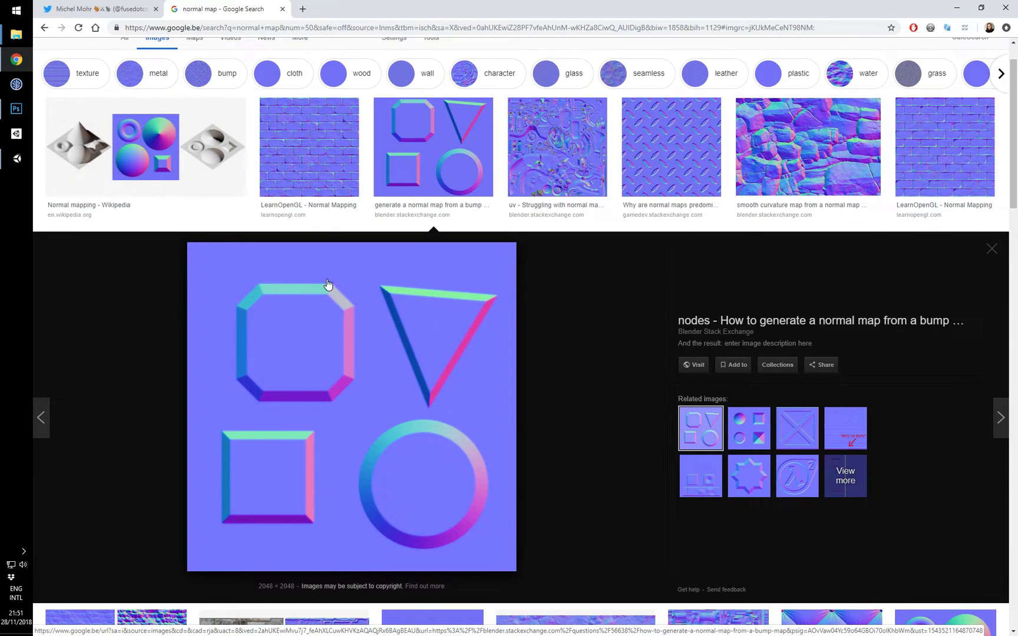
mouse_move(252, 389)
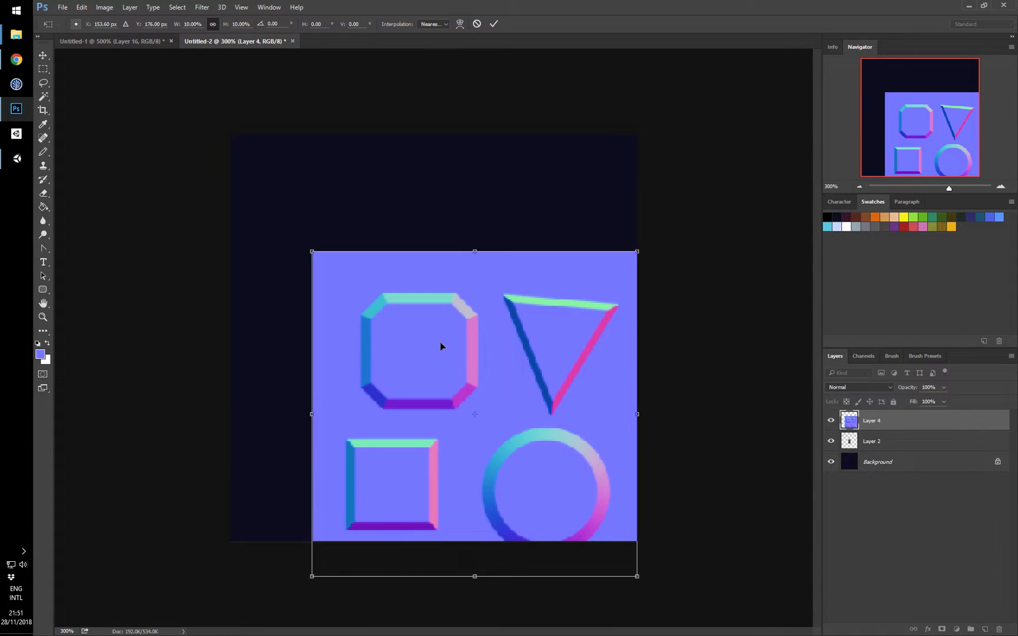
Place the scaled-down bevelled octagon normal map example above the grey brick tile.
left_click_drag(636, 576, 440, 375)
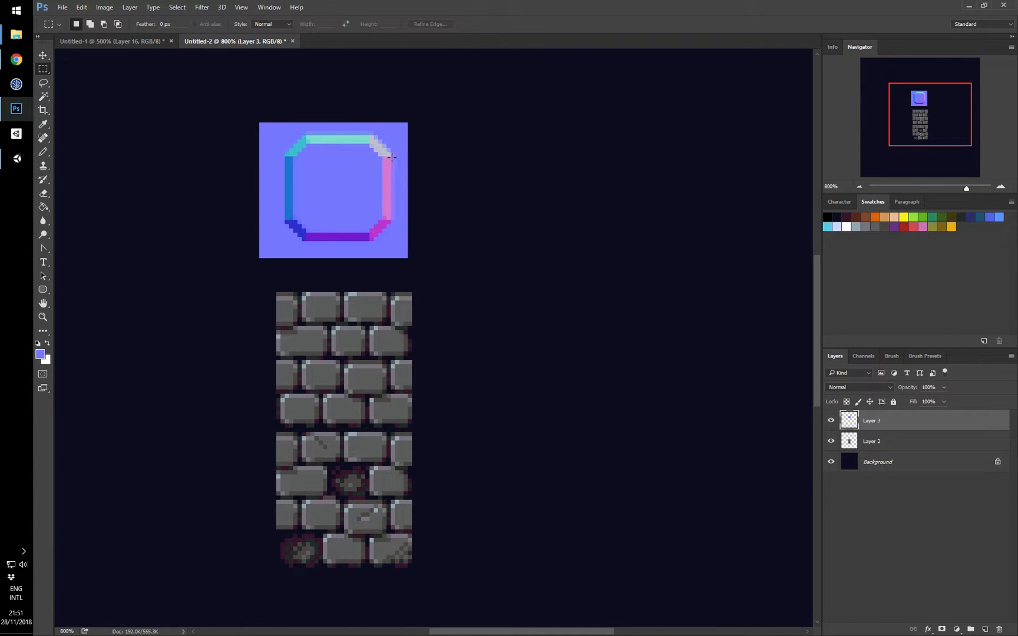
Sample bevel colours from the octagon's edges, including the left-edge blue, as pencil colours.
left_click(43, 151)
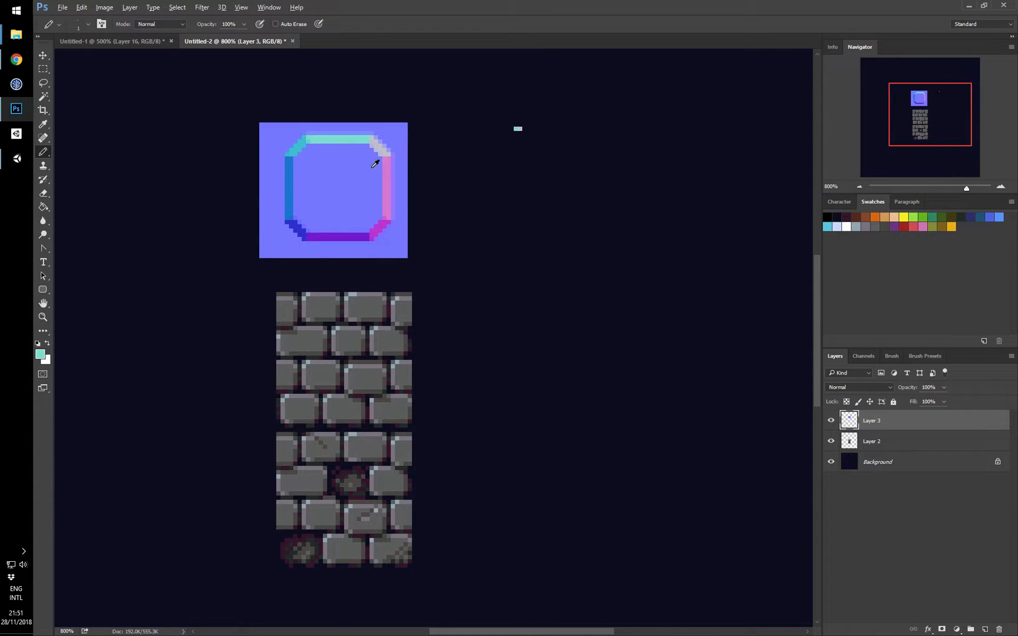
left_click(387, 166)
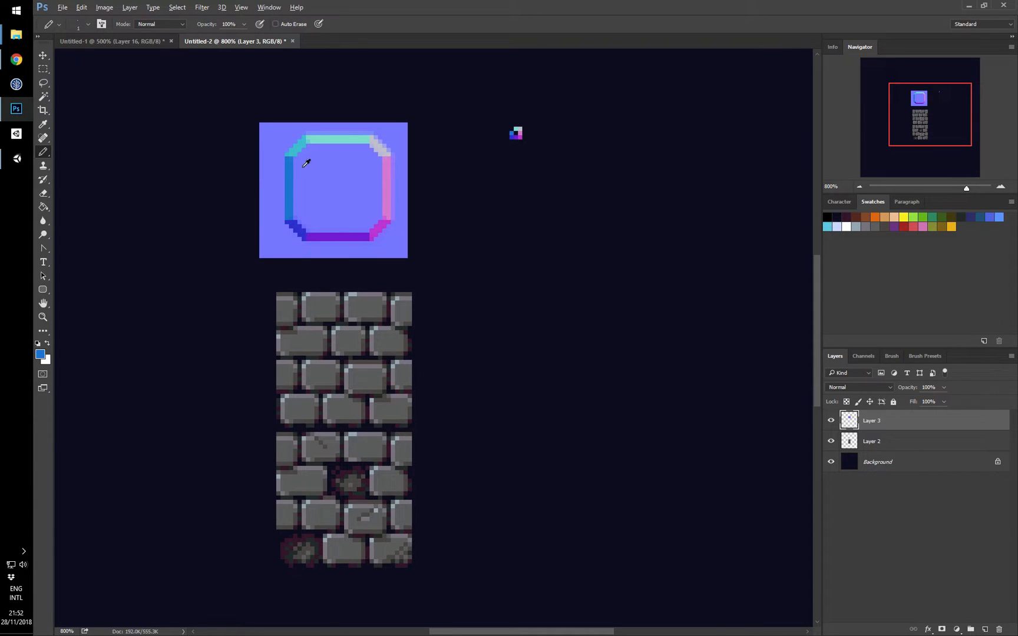
left_click(305, 161)
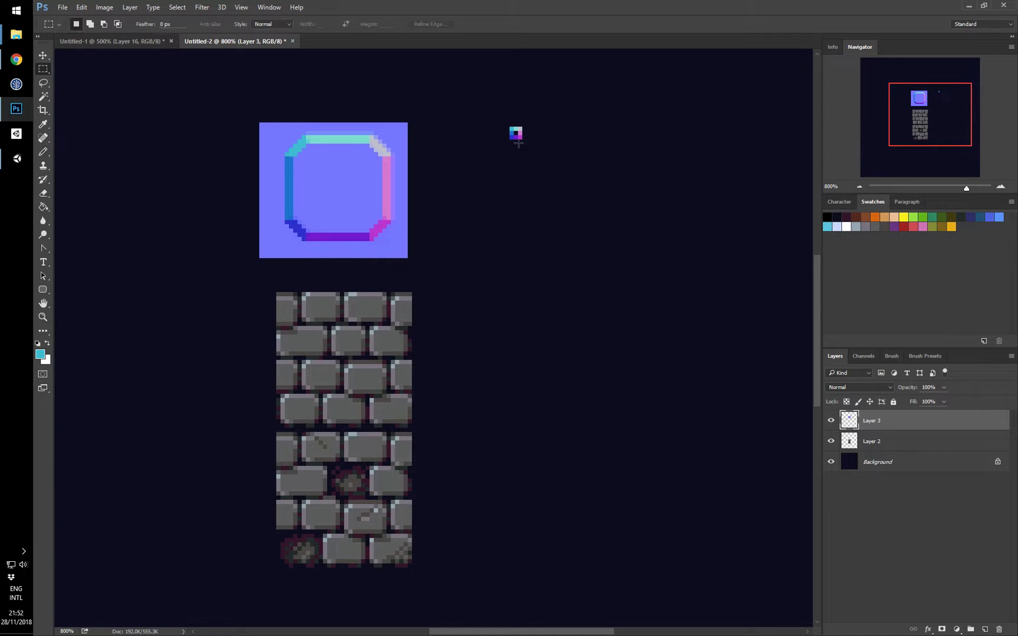
mouse_move(421, 276)
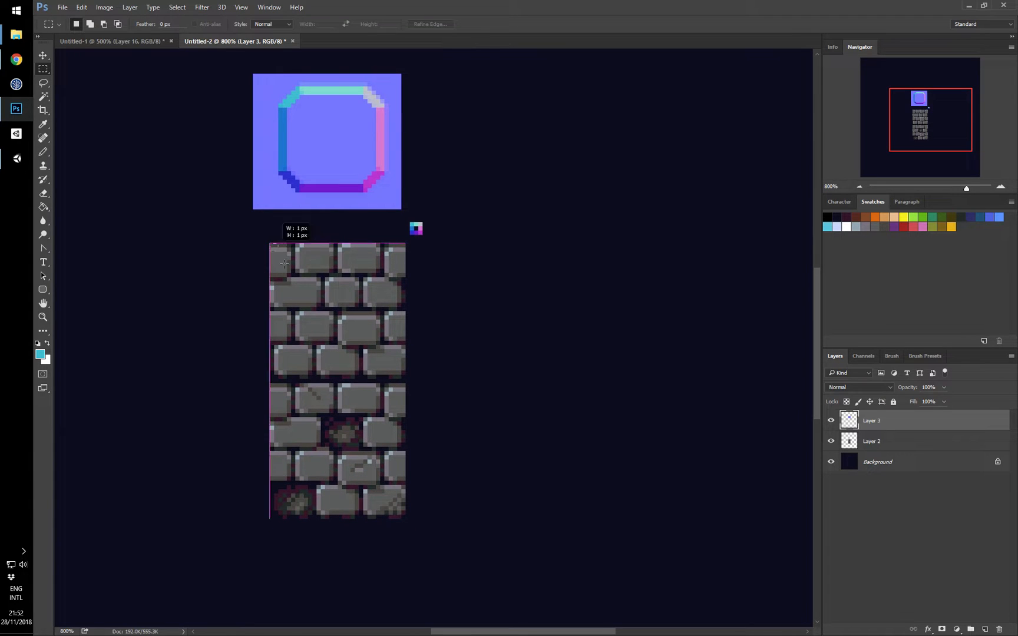
Select the brick tile's top four rows, check the Untitled-1 atlas, and return to Untitled-2.
left_click_drag(272, 245, 404, 381)
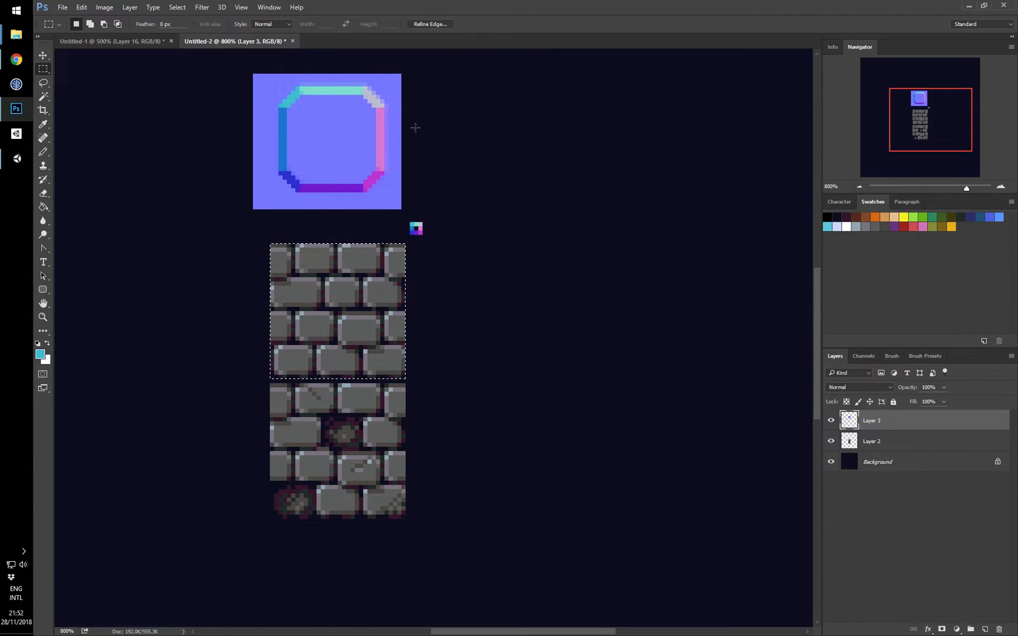
left_click(110, 40)
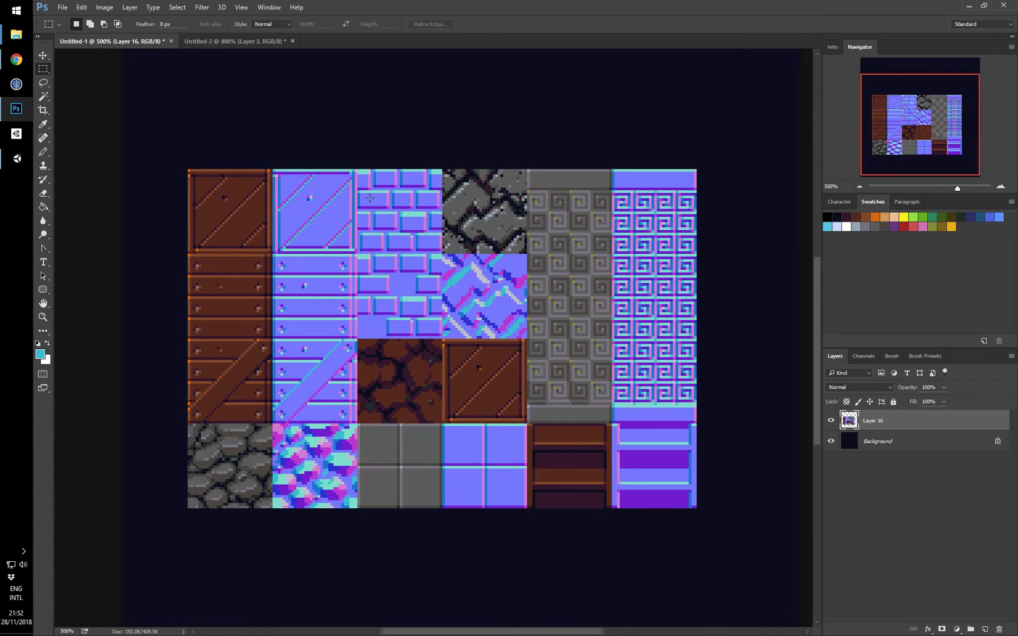
mouse_move(388, 131)
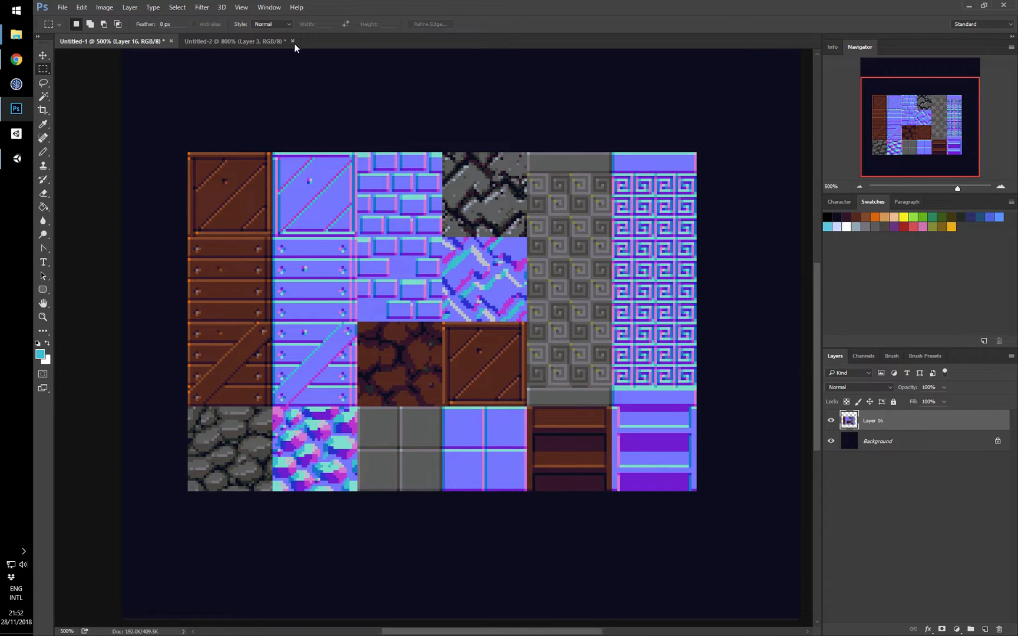
mouse_move(427, 242)
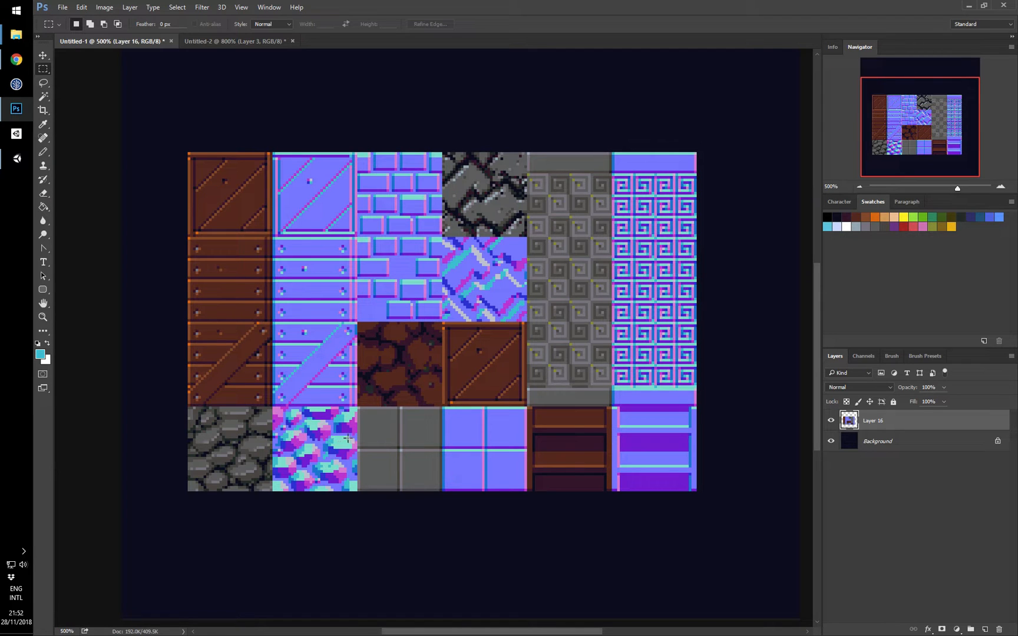
left_click(234, 41)
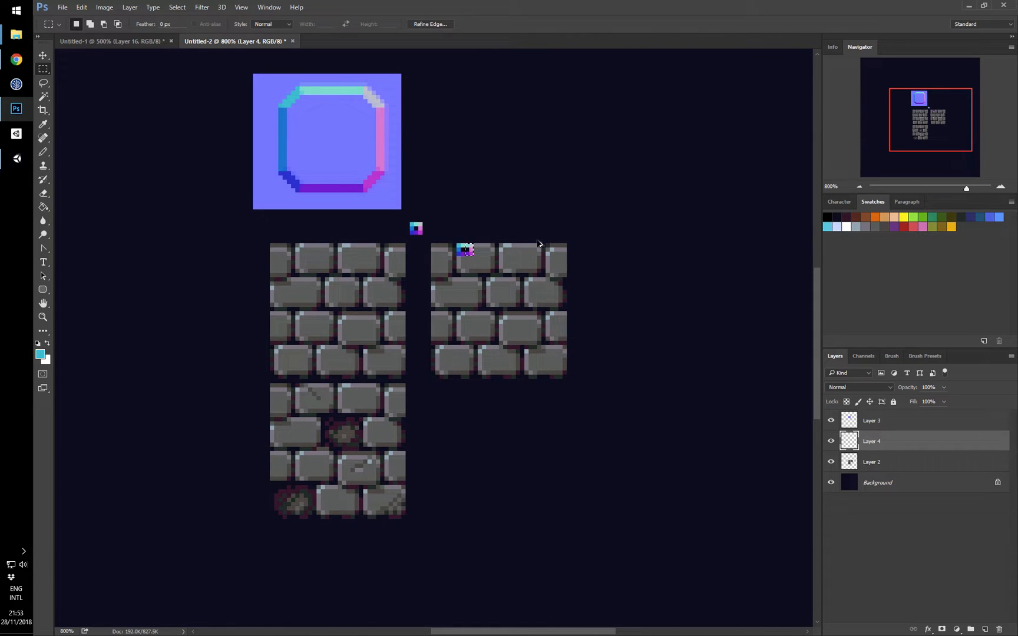
Copy normal-map brick pieces over the top-row bricks, including the third and leftmost.
left_click_drag(461, 229, 483, 262)
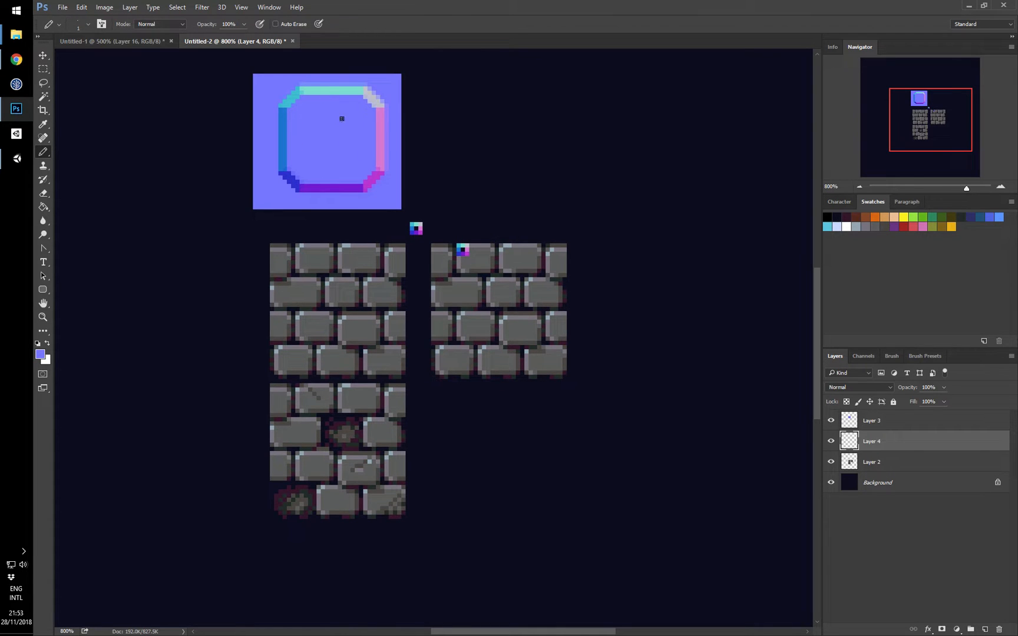
mouse_move(341, 140)
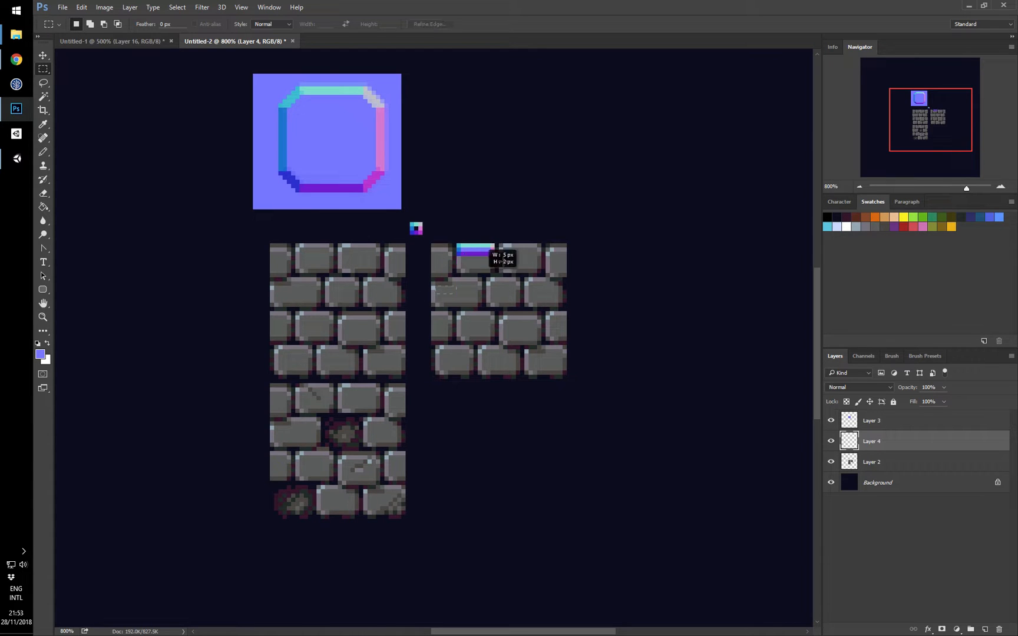
left_click_drag(438, 250, 526, 295)
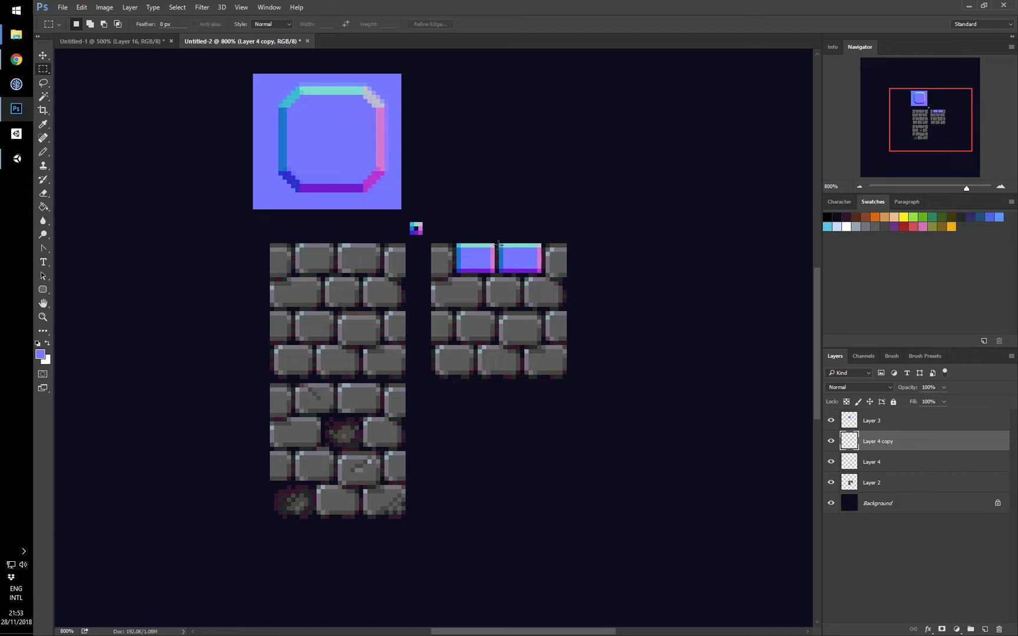
left_click_drag(520, 256, 552, 260)
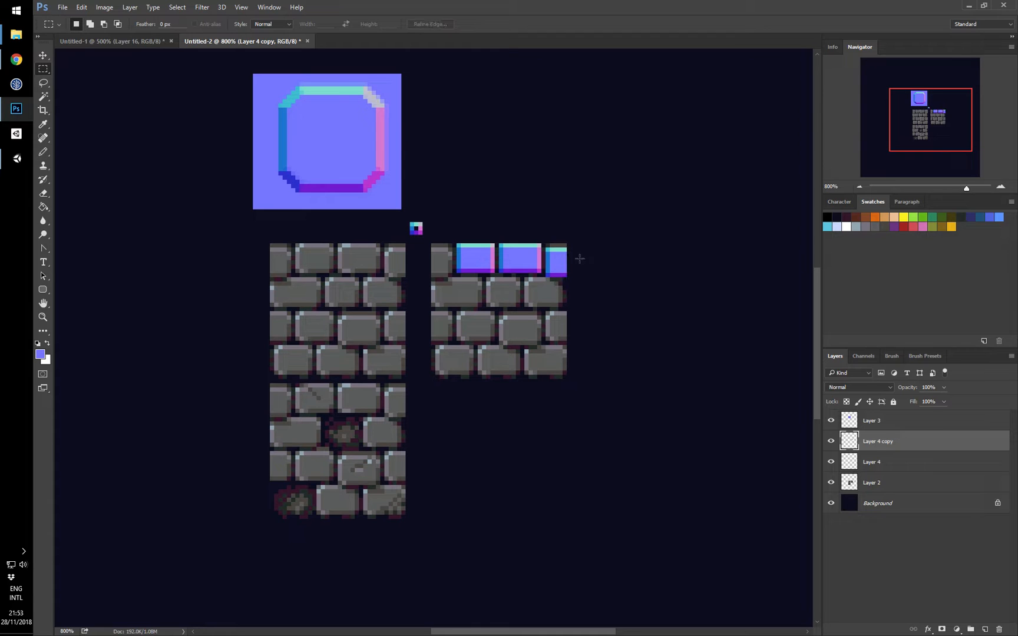
left_click_drag(523, 246, 542, 272)
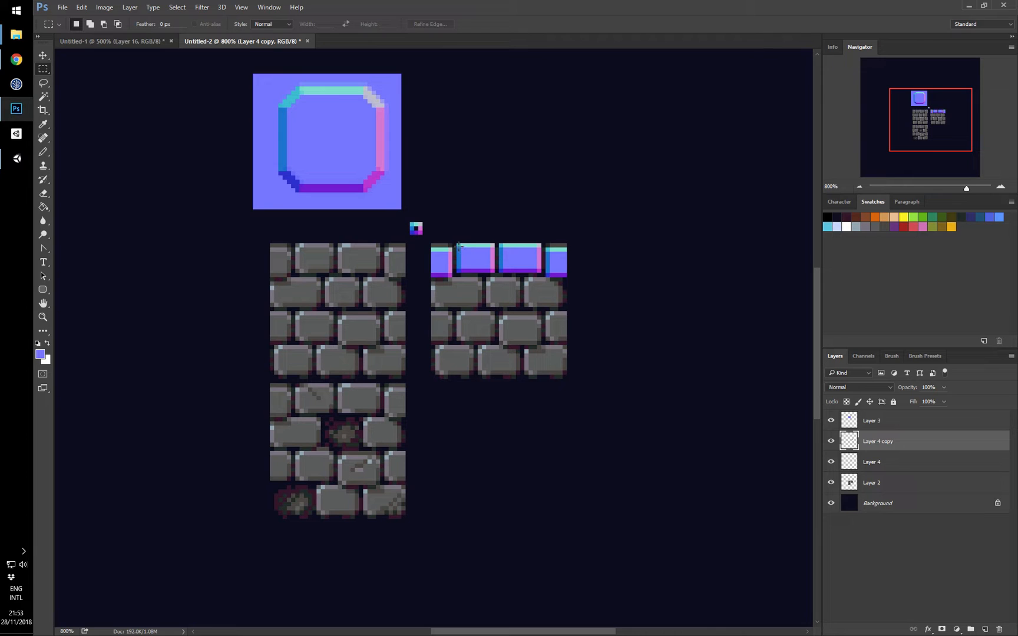
Copy normal-map bricks into the second and third rows of the right-hand tile.
left_click_drag(456, 242, 494, 273)
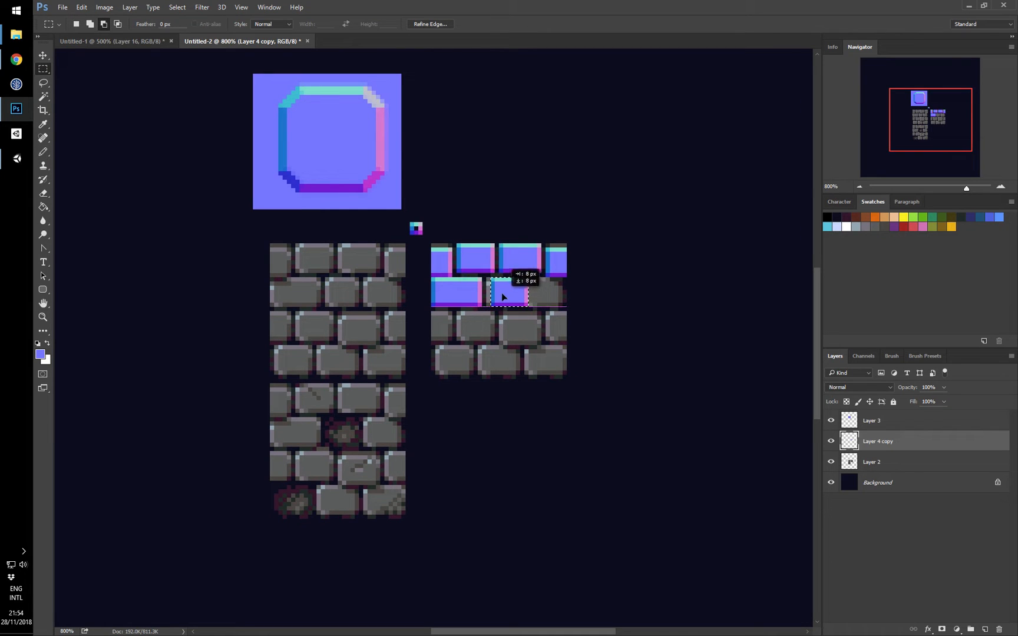
left_click_drag(508, 297, 526, 305)
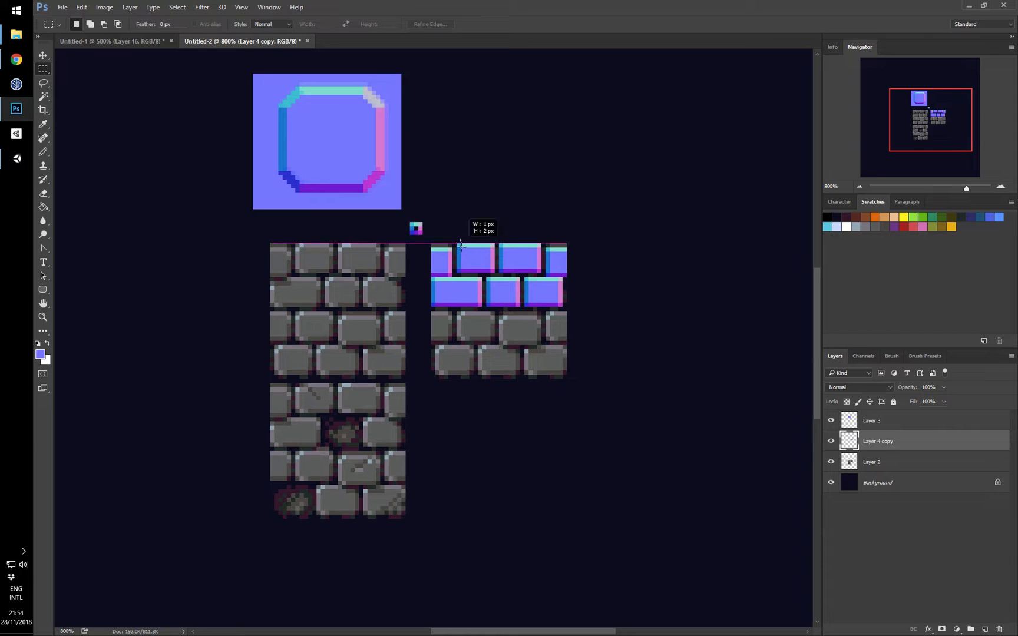
left_click_drag(460, 247, 428, 331)
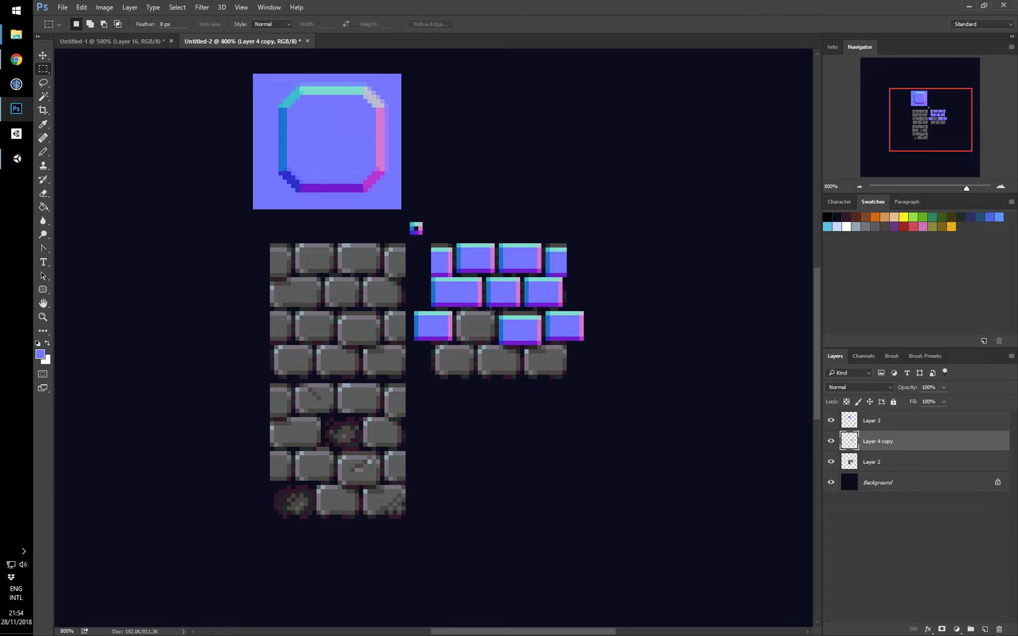
Fill the bottom row with normal-map bricks and wrap the left overhang to the right edge.
left_click_drag(461, 314, 503, 341)
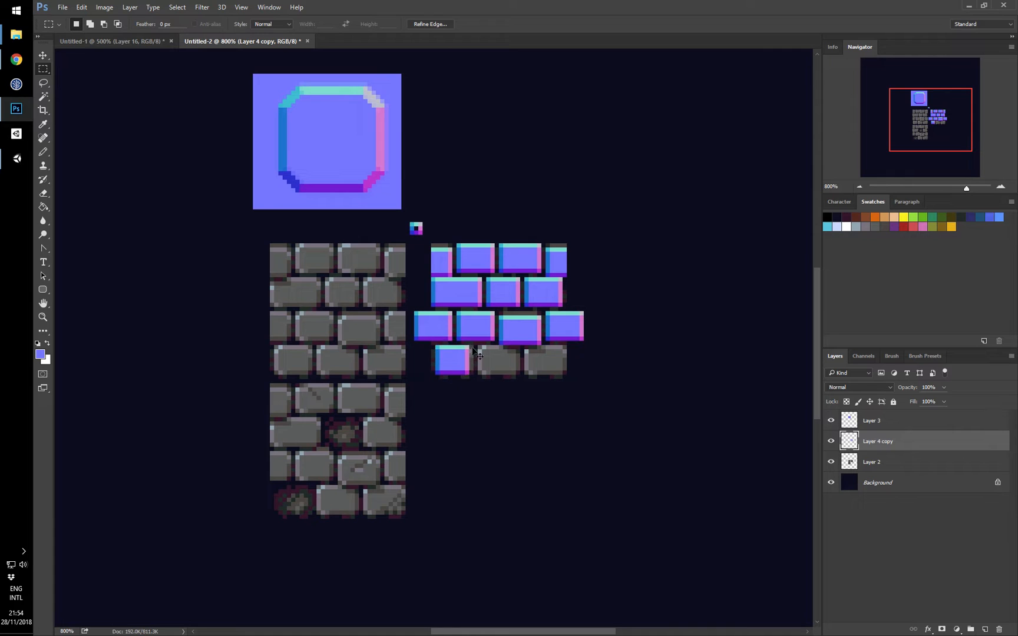
left_click_drag(438, 346, 465, 377)
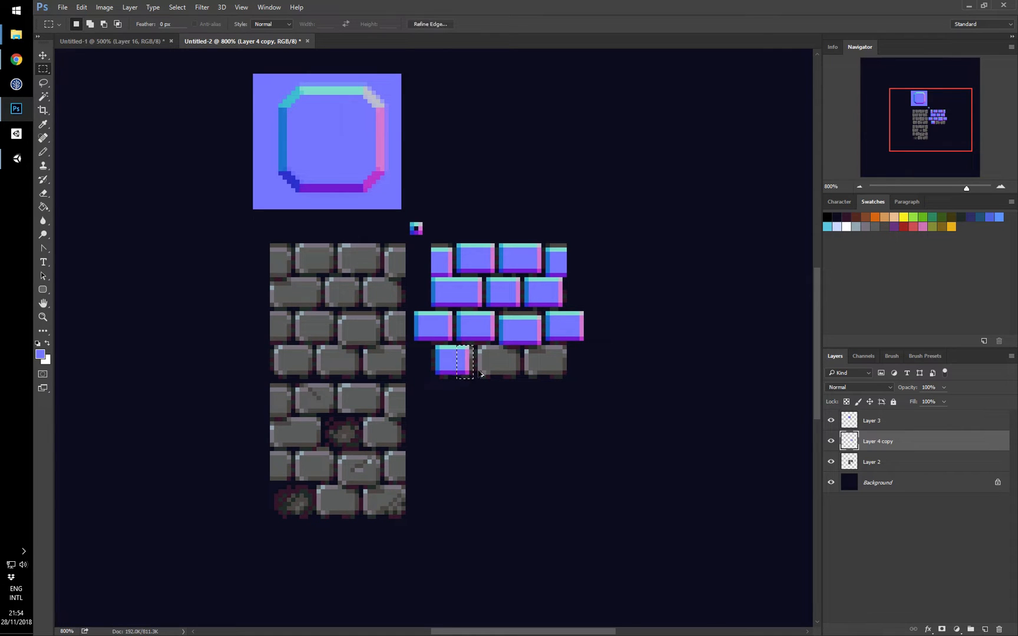
left_click_drag(437, 347, 471, 375)
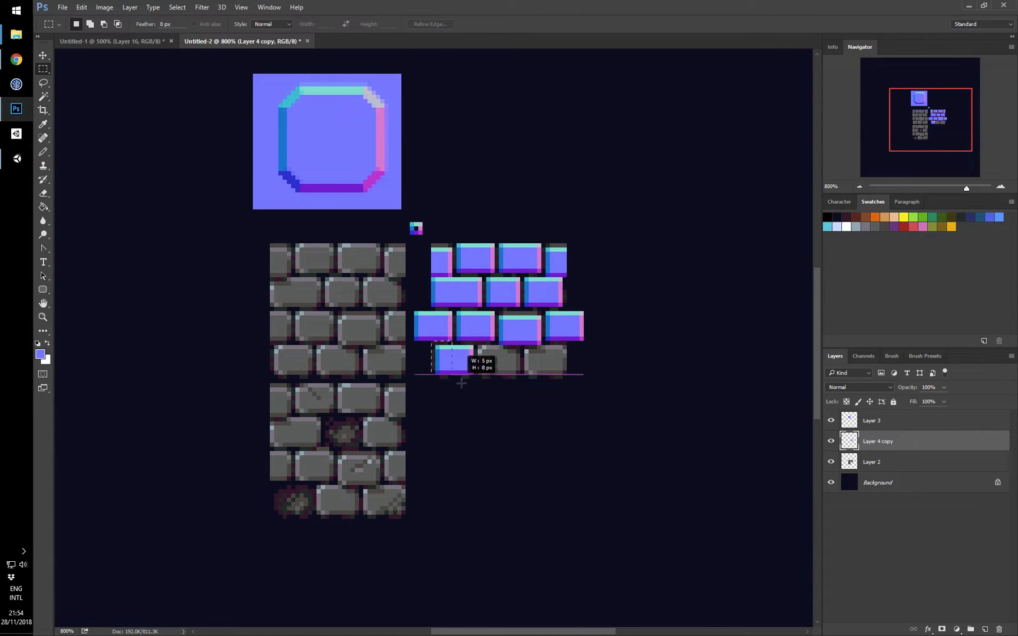
left_click_drag(454, 360, 506, 360)
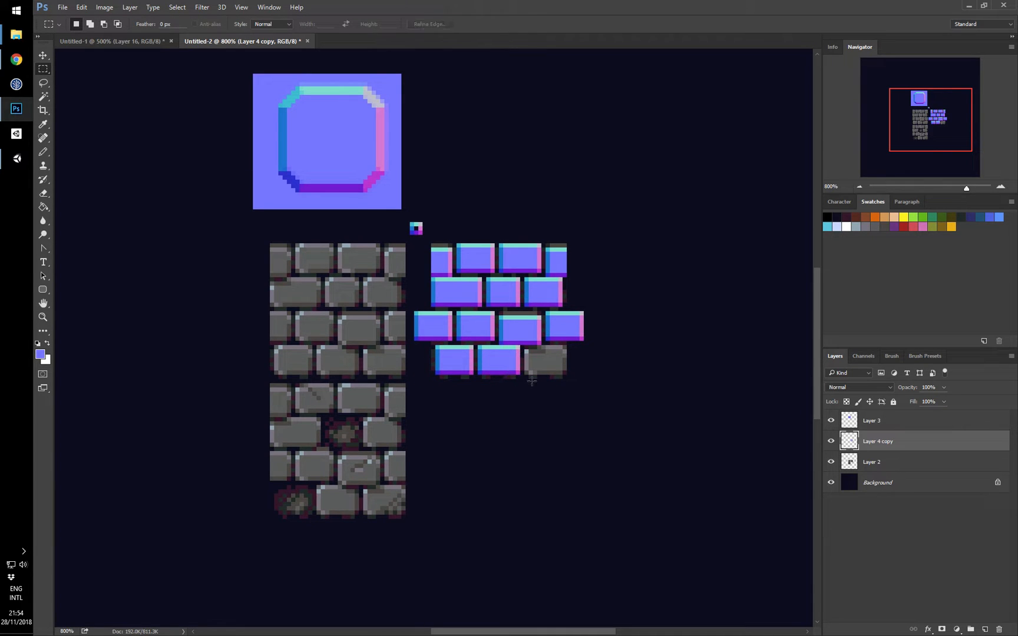
left_click_drag(478, 343, 519, 392)
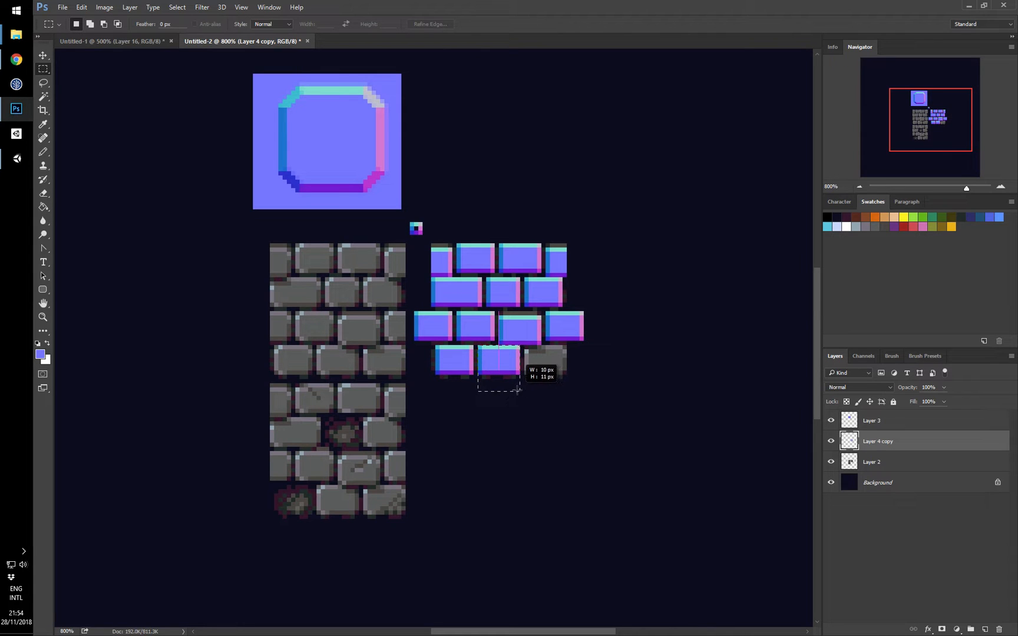
left_click_drag(477, 351, 545, 377)
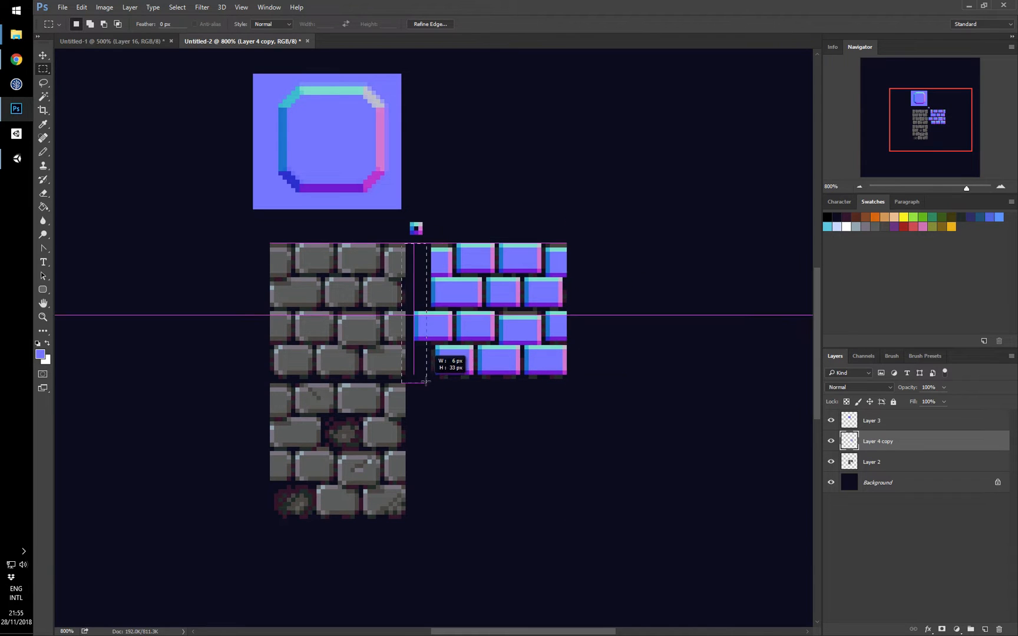
left_click(872, 462)
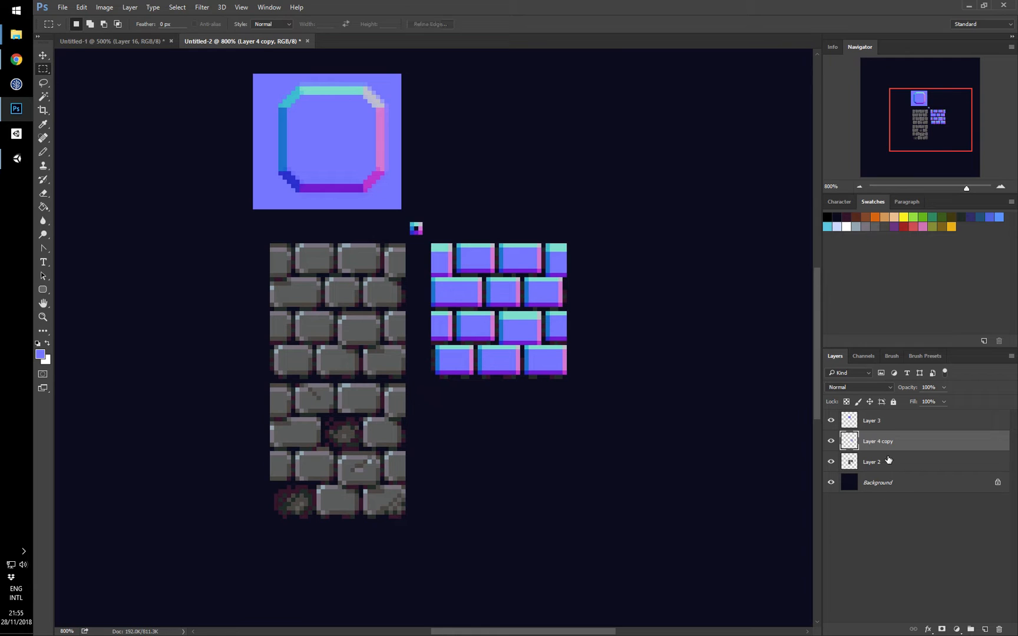
Fill Layer 2 mortar flat blue, then flatten the second tile's middle and cover a pencilled crack.
left_click(871, 461)
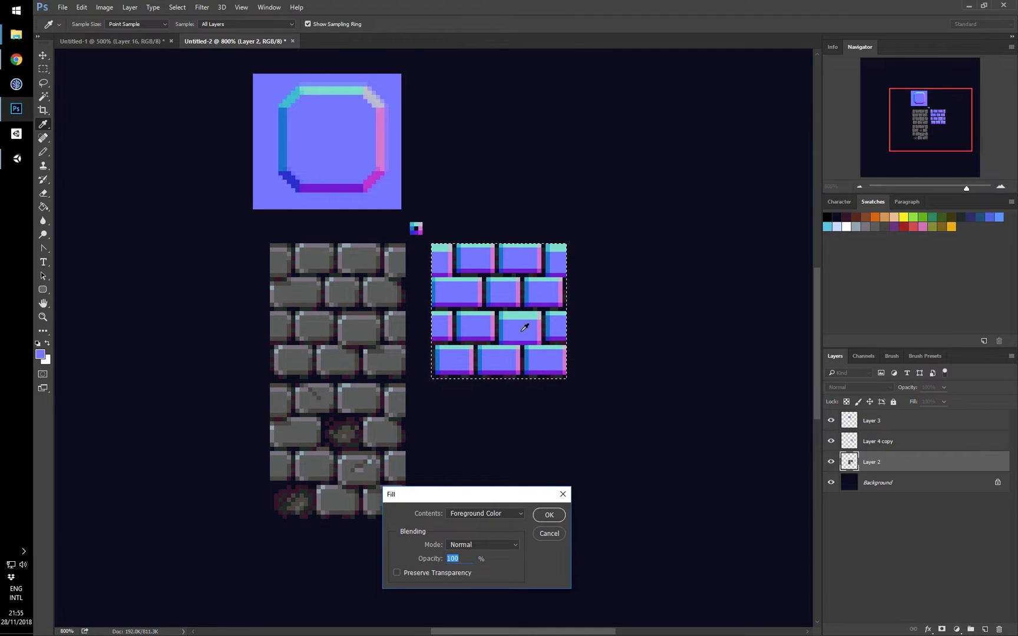
left_click(548, 515)
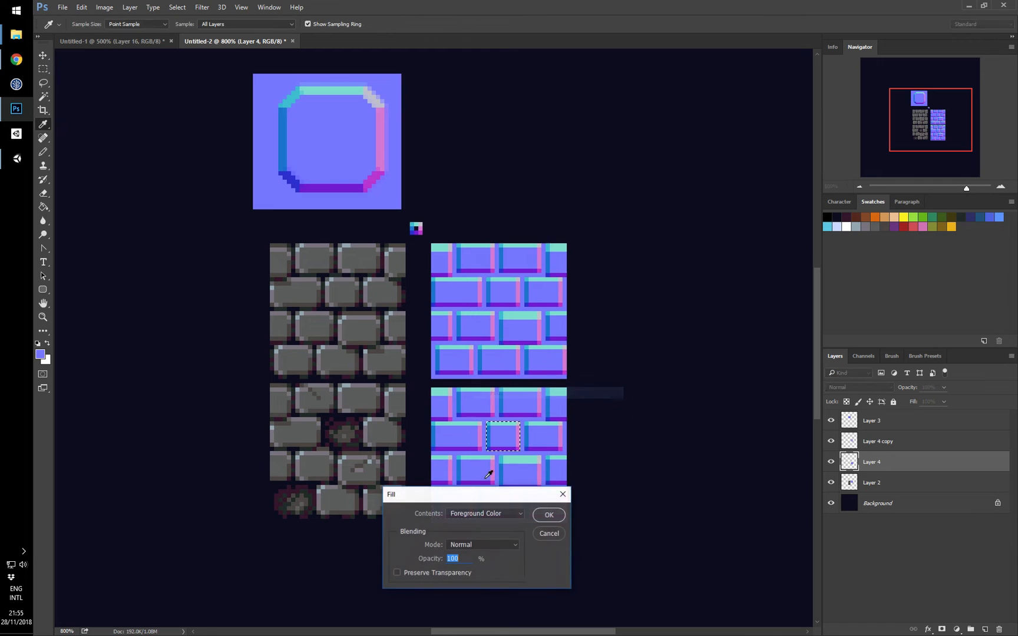
left_click(548, 515)
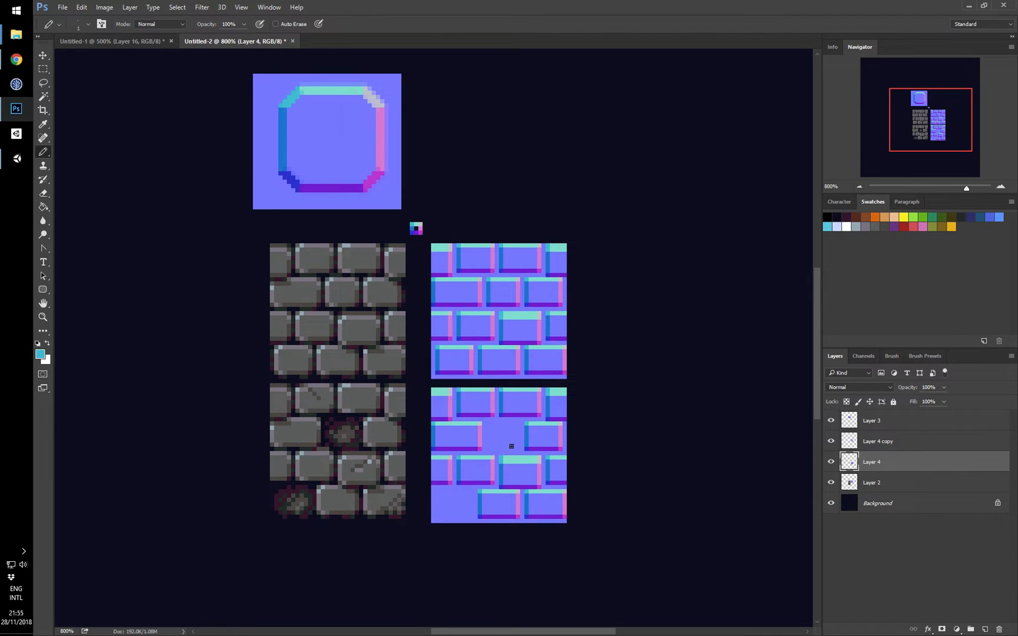
left_click(510, 441)
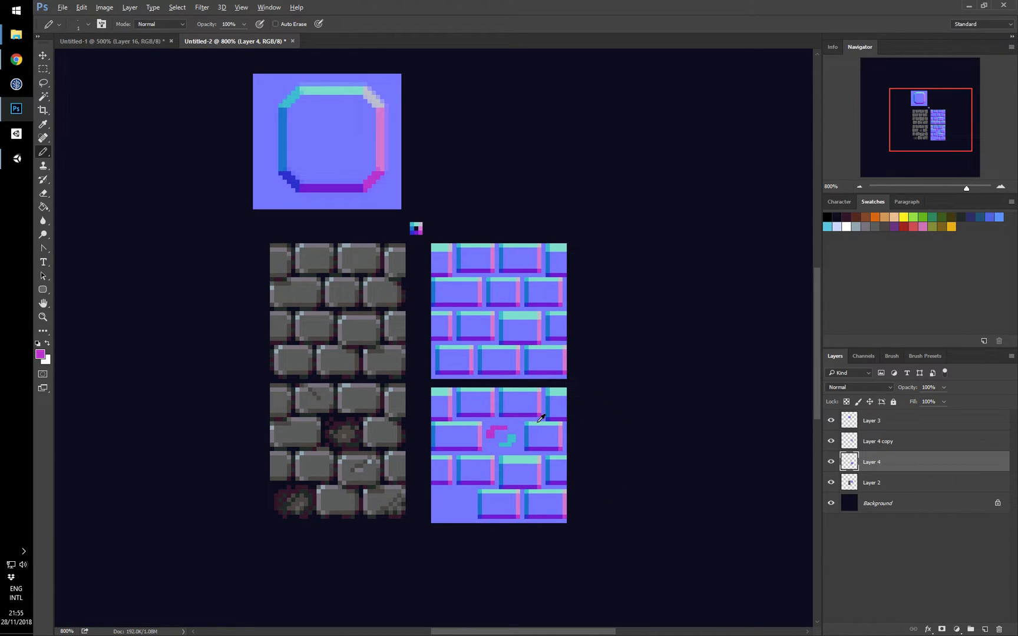
left_click(498, 442)
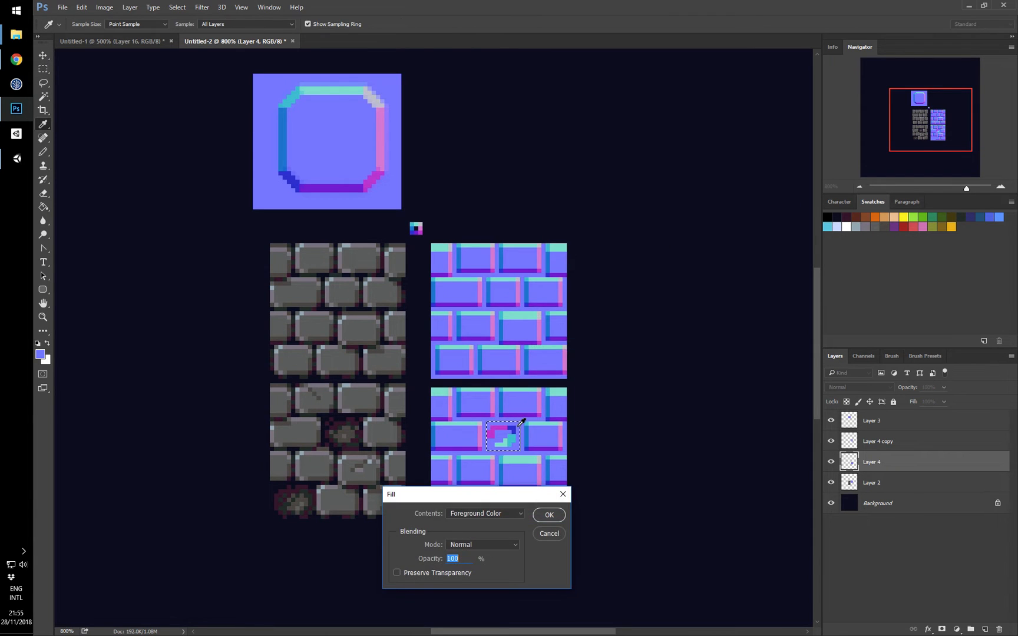
left_click(547, 515)
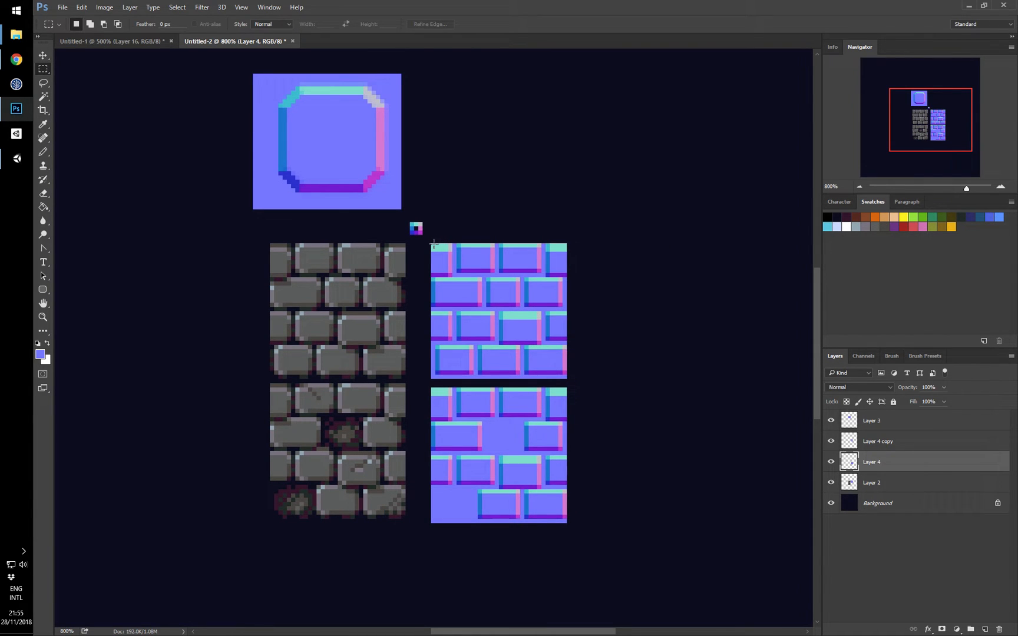
Save the first tile as tutorial_bricks_1_n.png in Assets, then start saving Untitled-3 as PNG.
left_click_drag(433, 243, 504, 319)
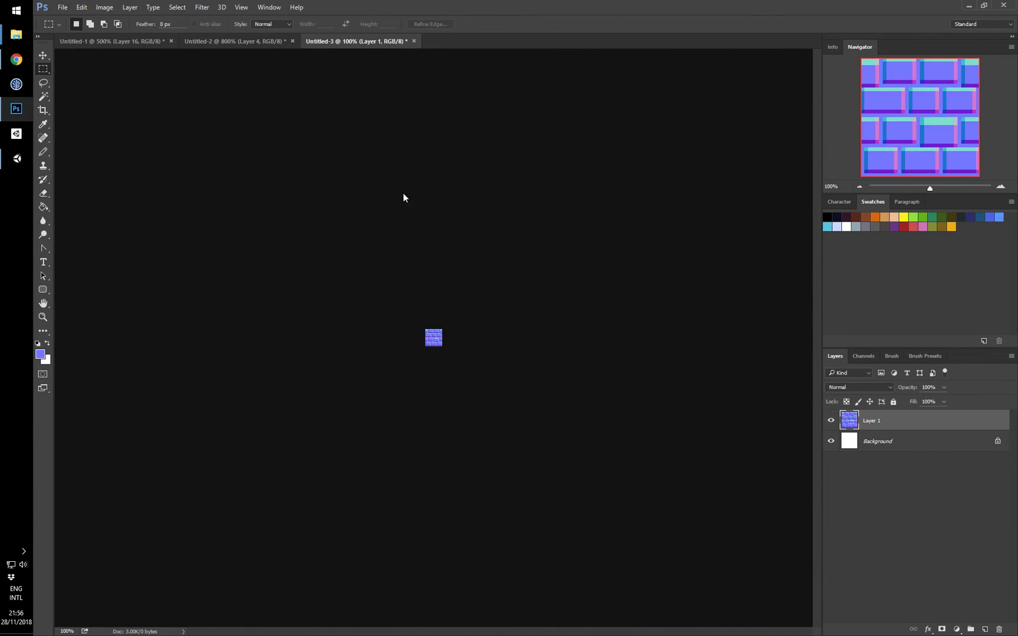
key("ctrl+shift+s")
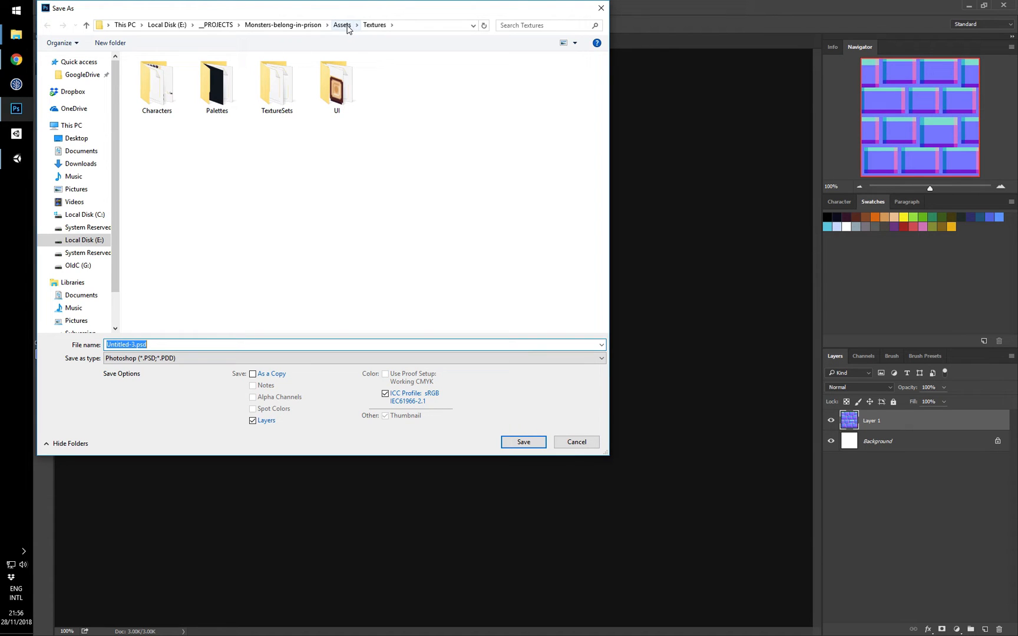
left_click(342, 25)
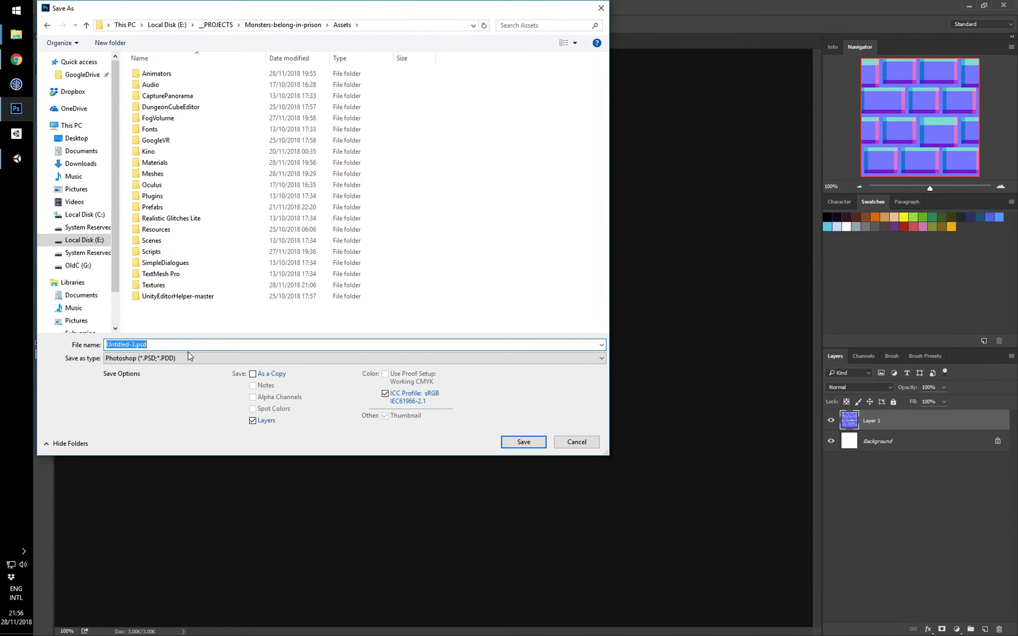
left_click(353, 358)
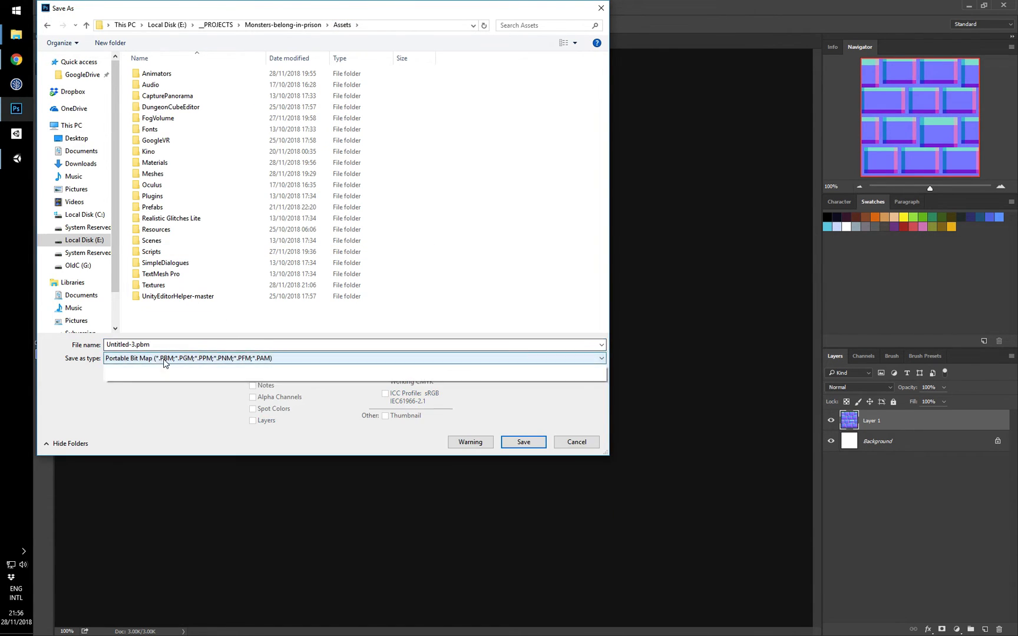
left_click(354, 357)
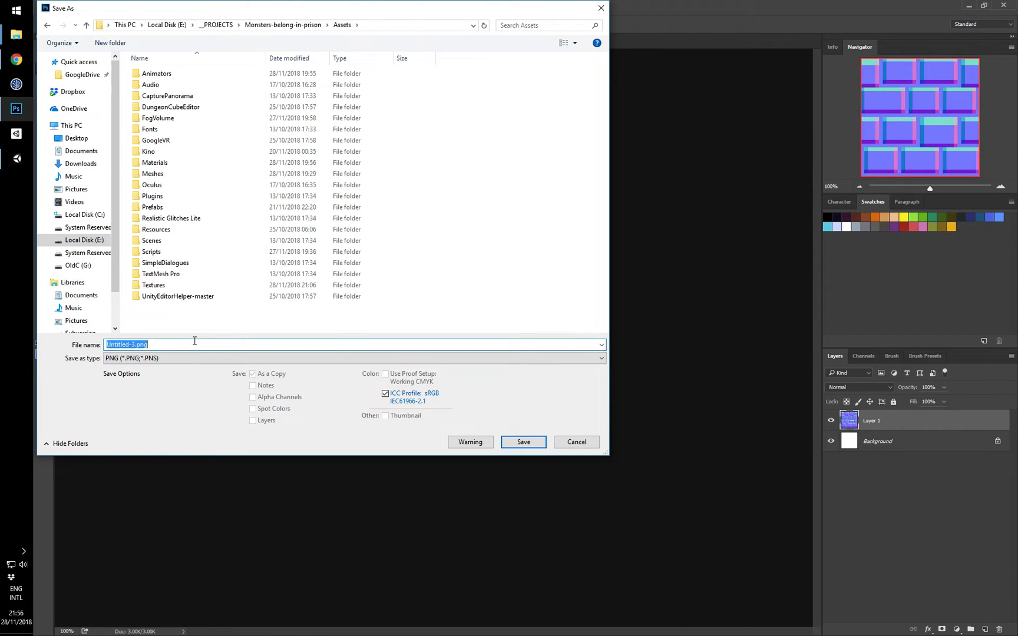
type("tutorial_")
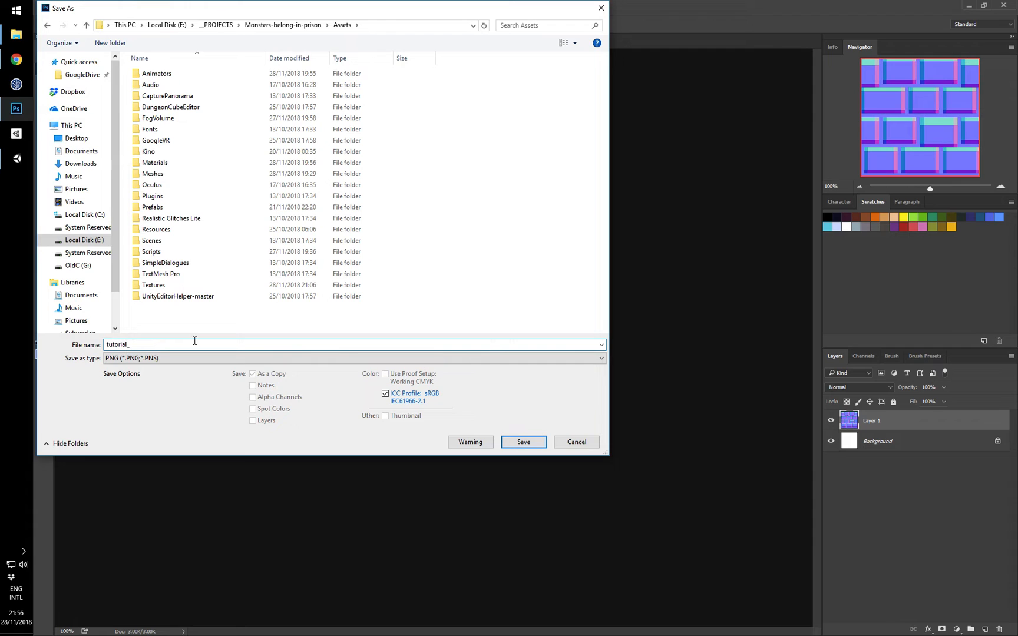
type("bricks_1")
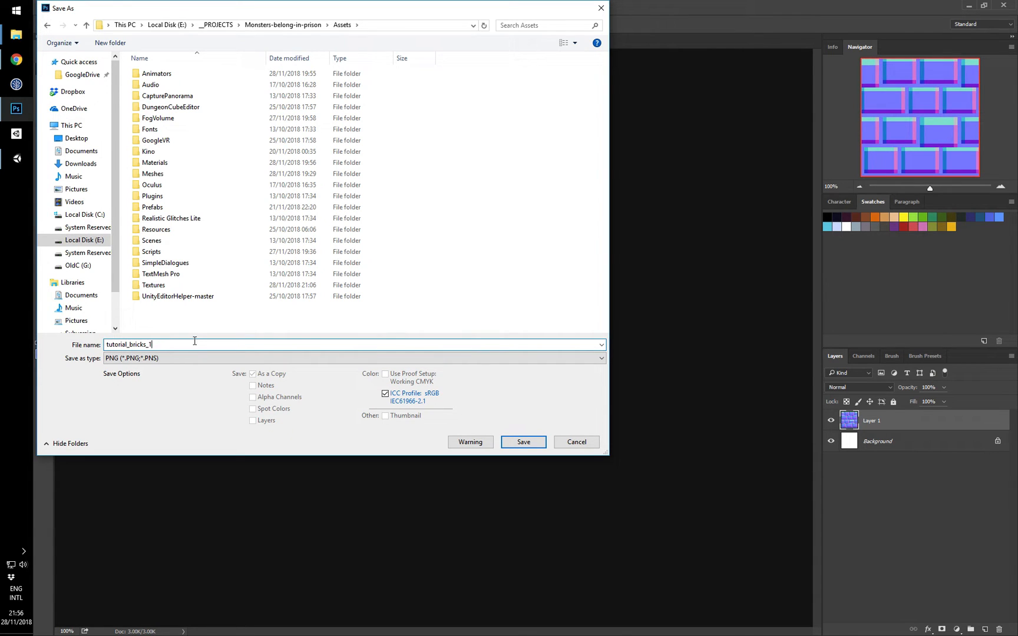
type("_n")
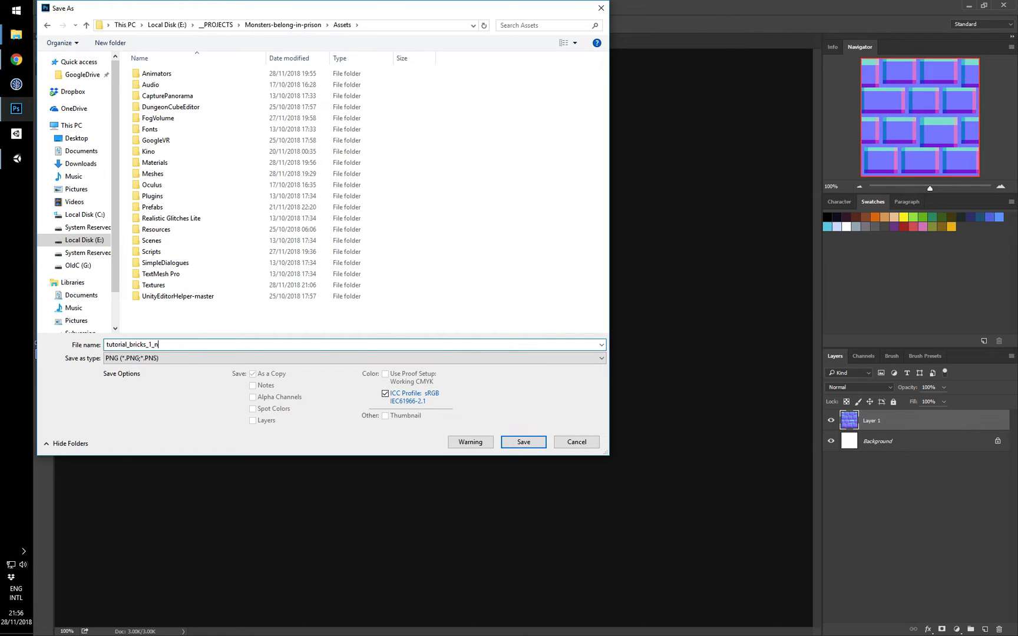
left_click(522, 441)
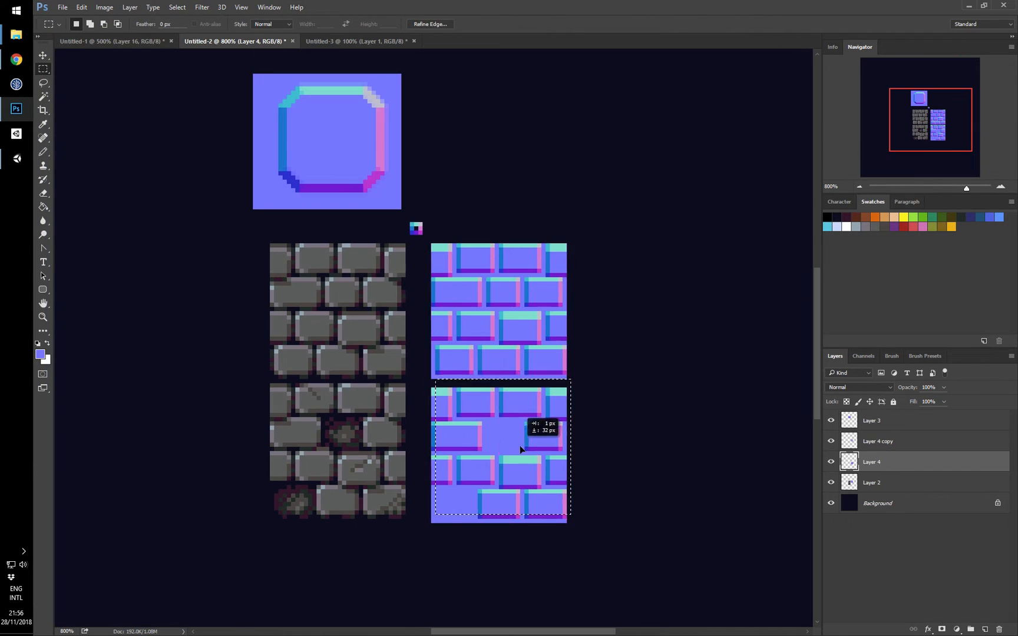
left_click(356, 41)
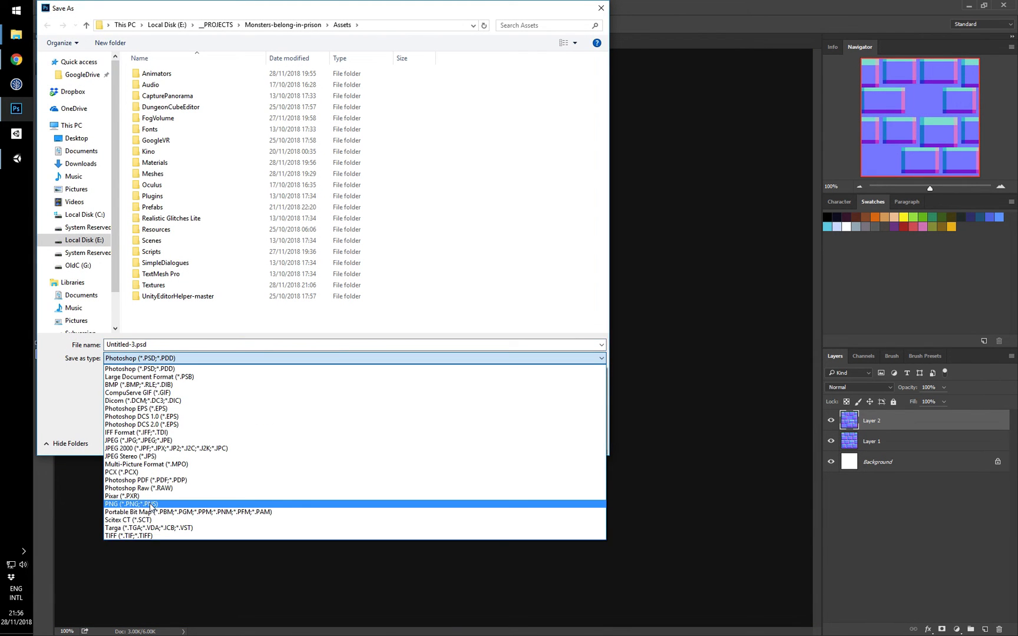
left_click(129, 504)
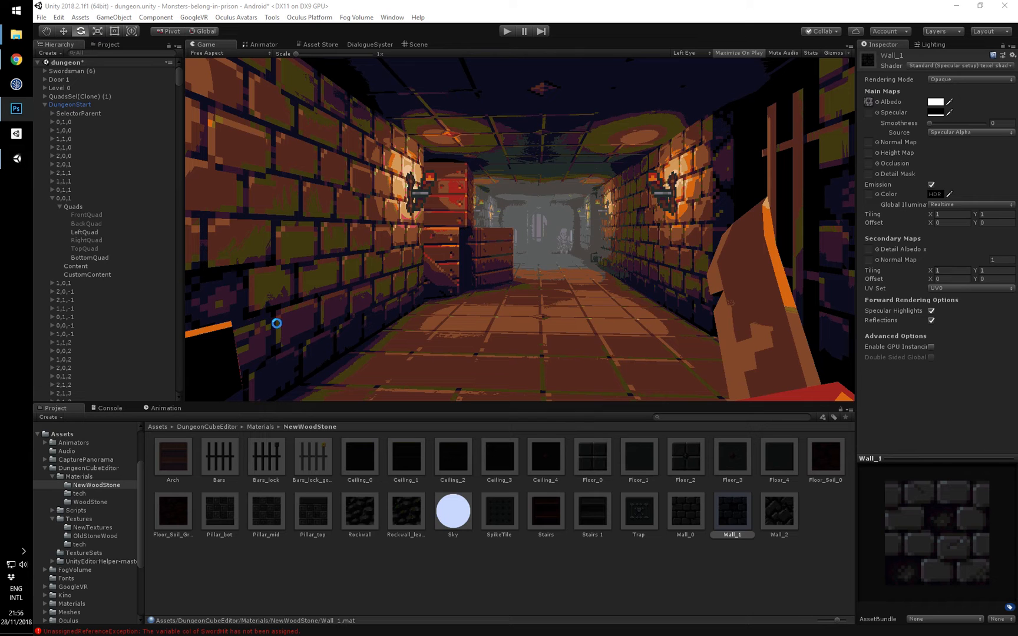
Import both tutorial brick PNGs as Normal map textures with Generate Mip Maps turned off.
left_click(62, 434)
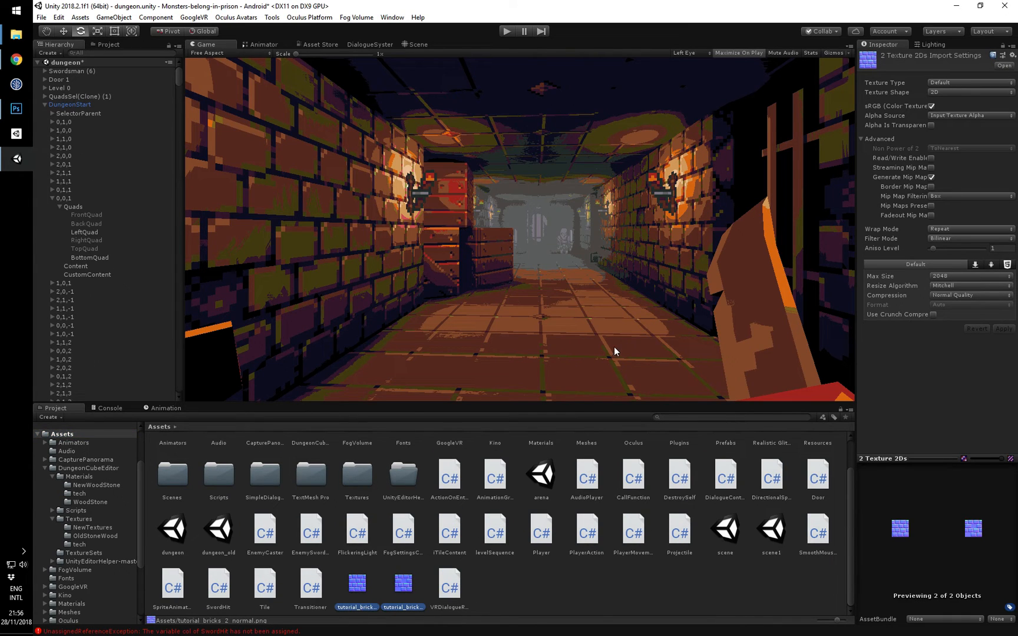
mouse_move(975, 71)
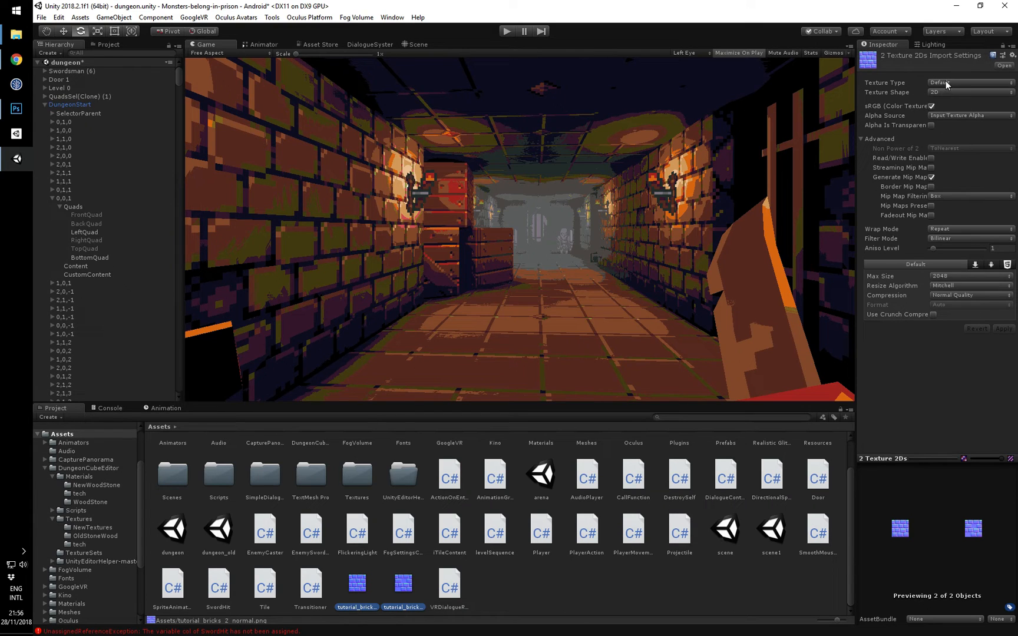
left_click(967, 83)
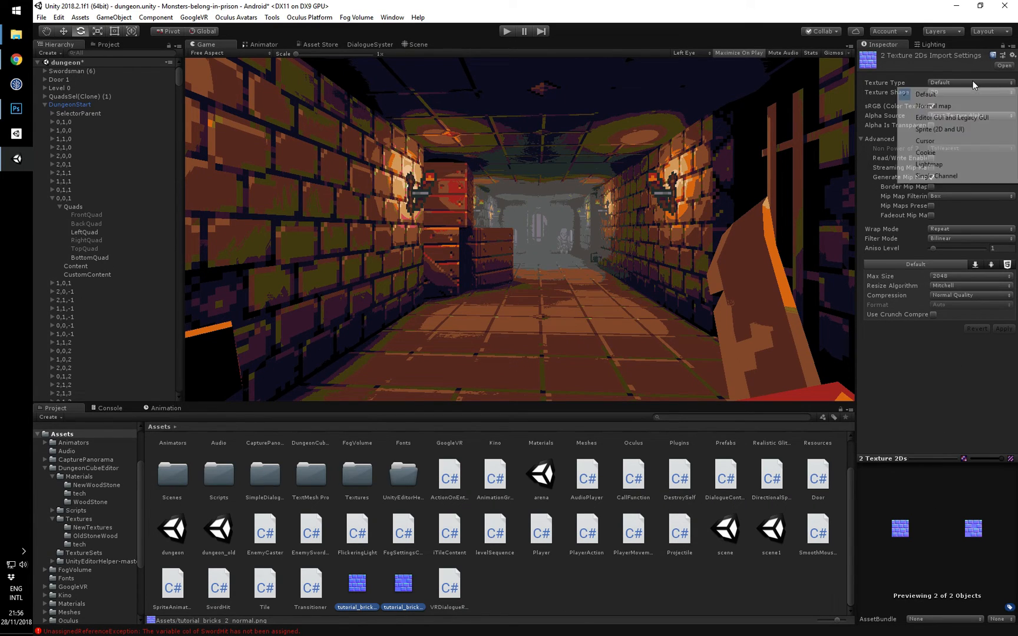
left_click(934, 106)
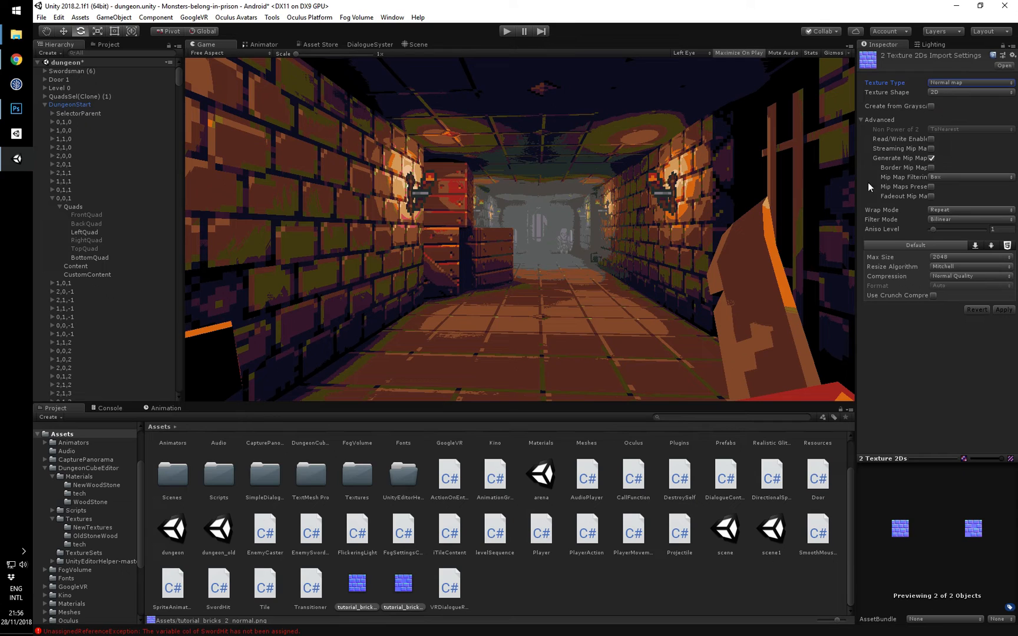
mouse_move(896, 183)
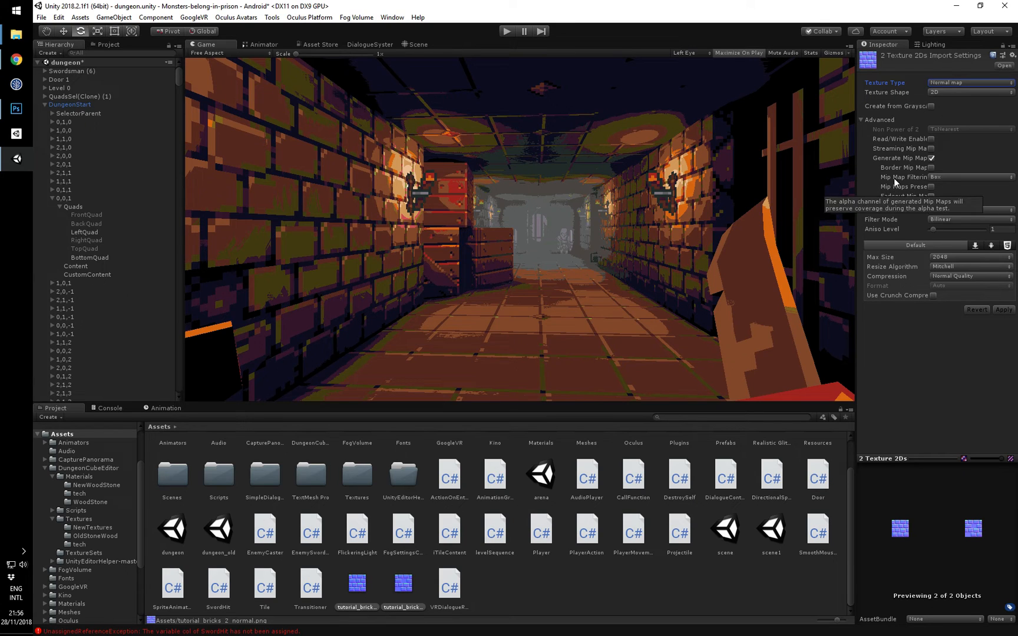
left_click(967, 82)
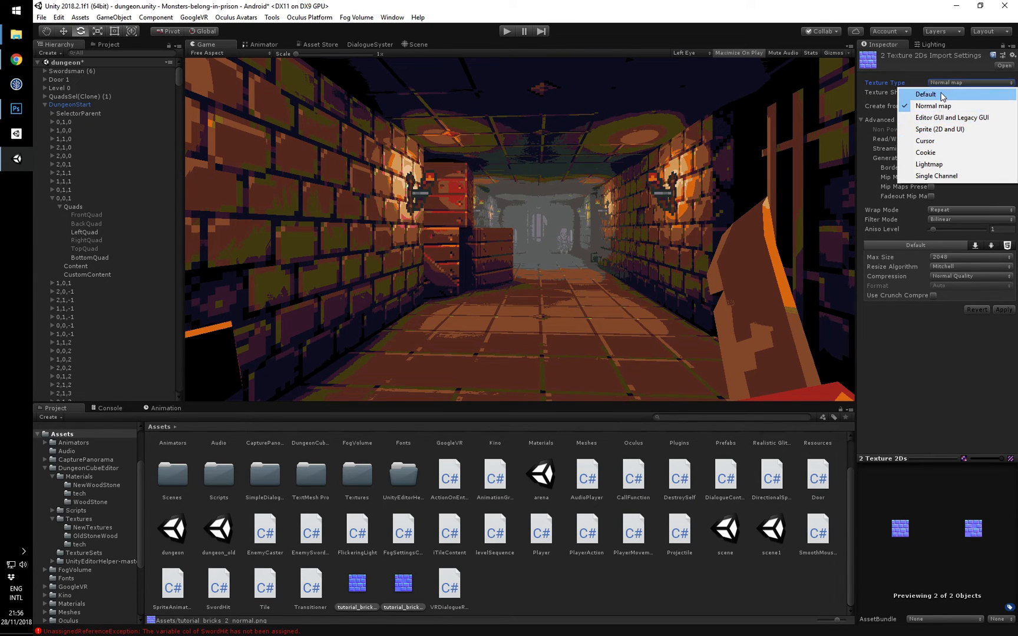
left_click(934, 106)
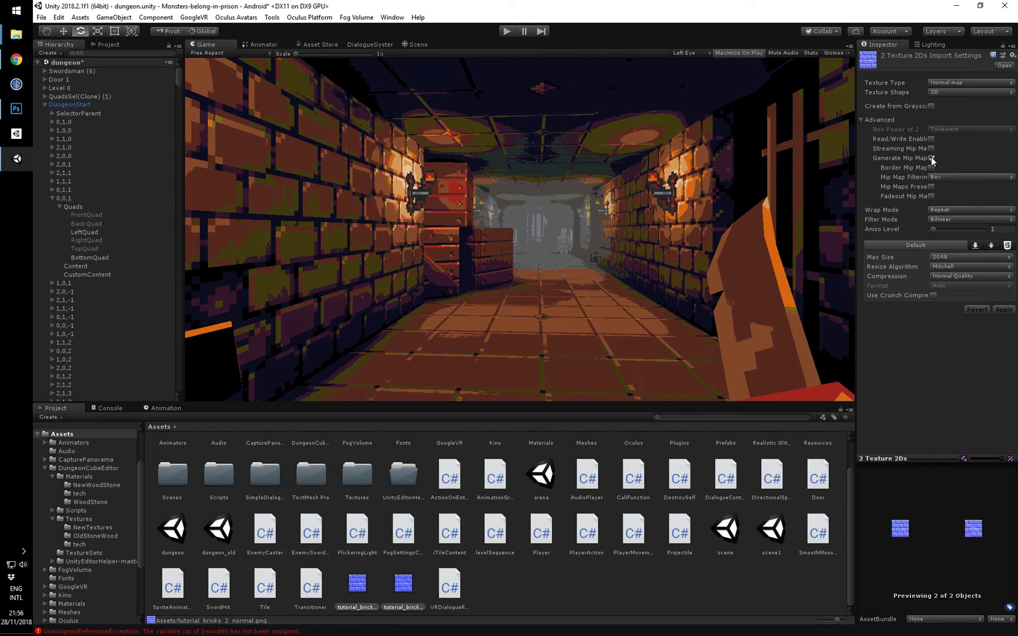
left_click(933, 158)
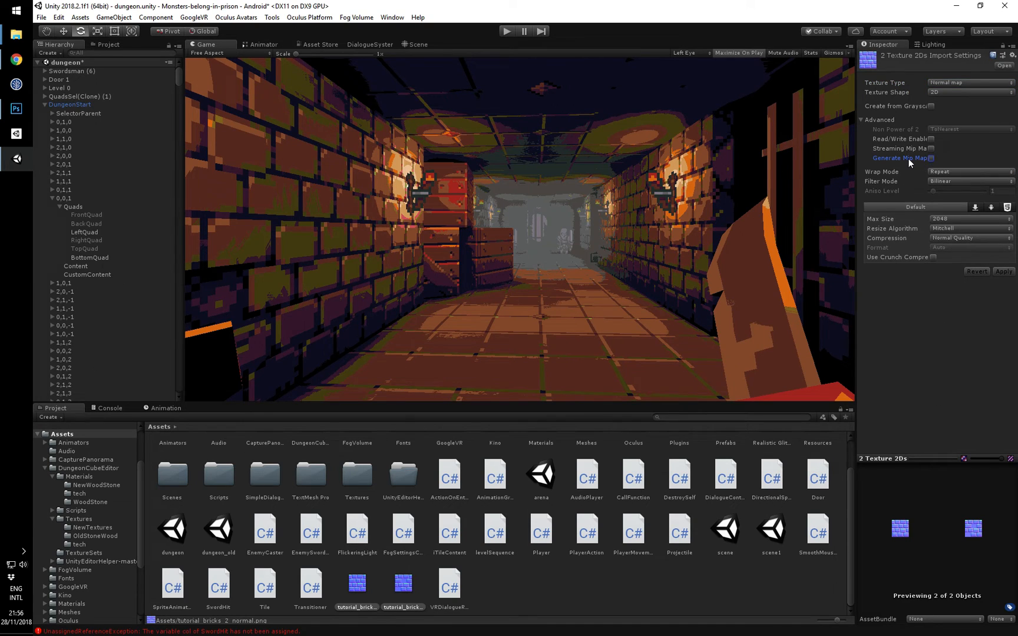
mouse_move(591, 373)
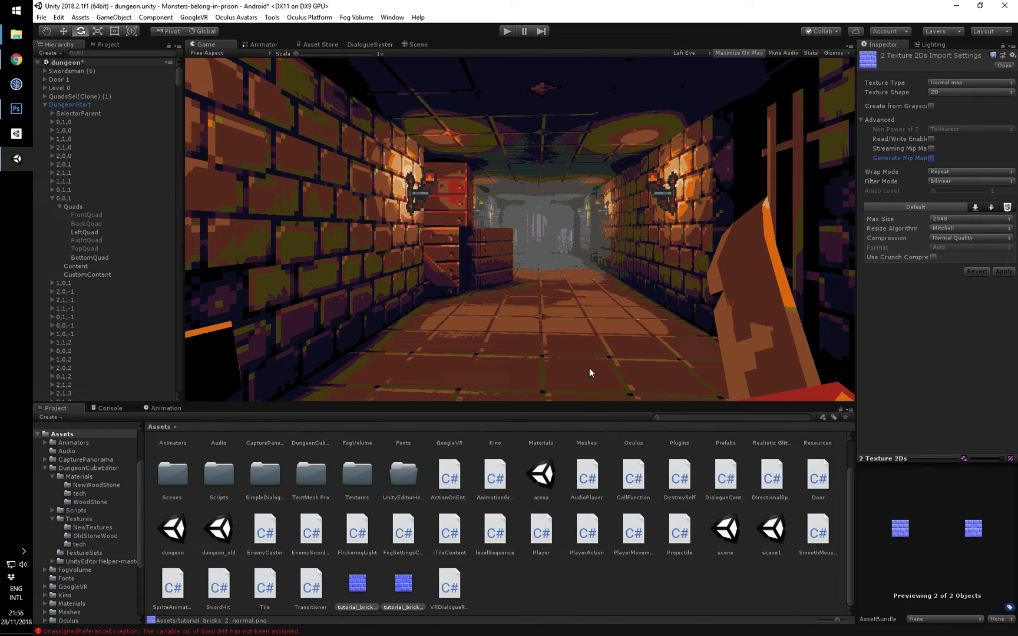
mouse_move(581, 304)
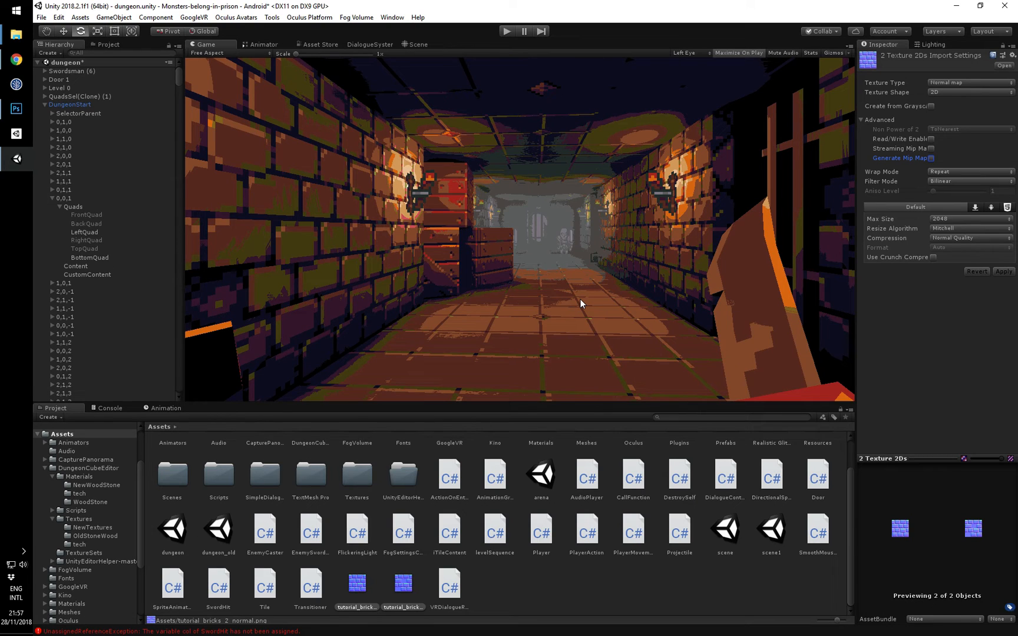
mouse_move(379, 336)
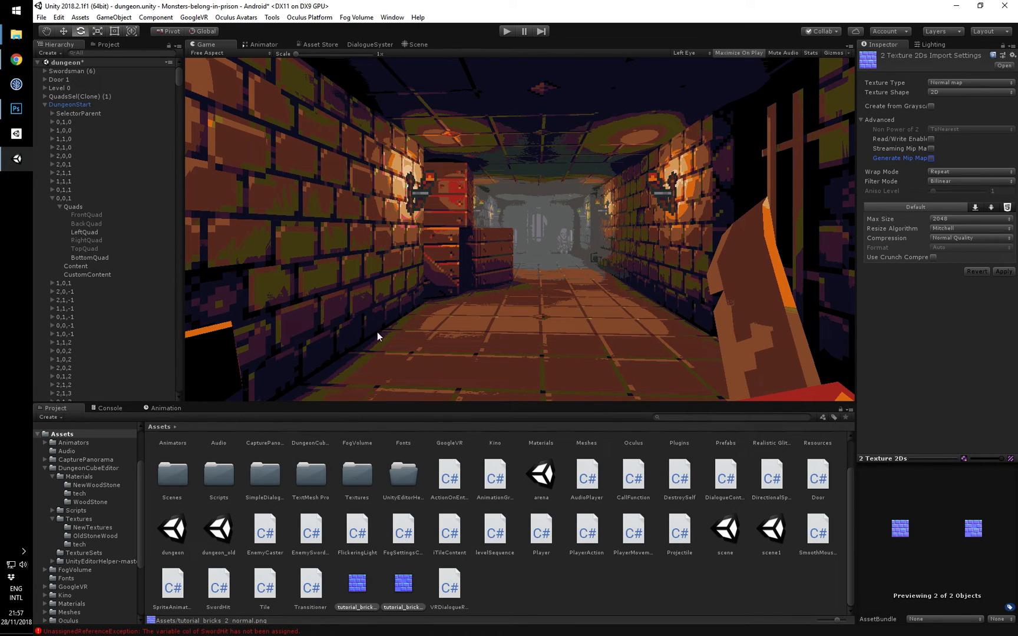
mouse_move(654, 317)
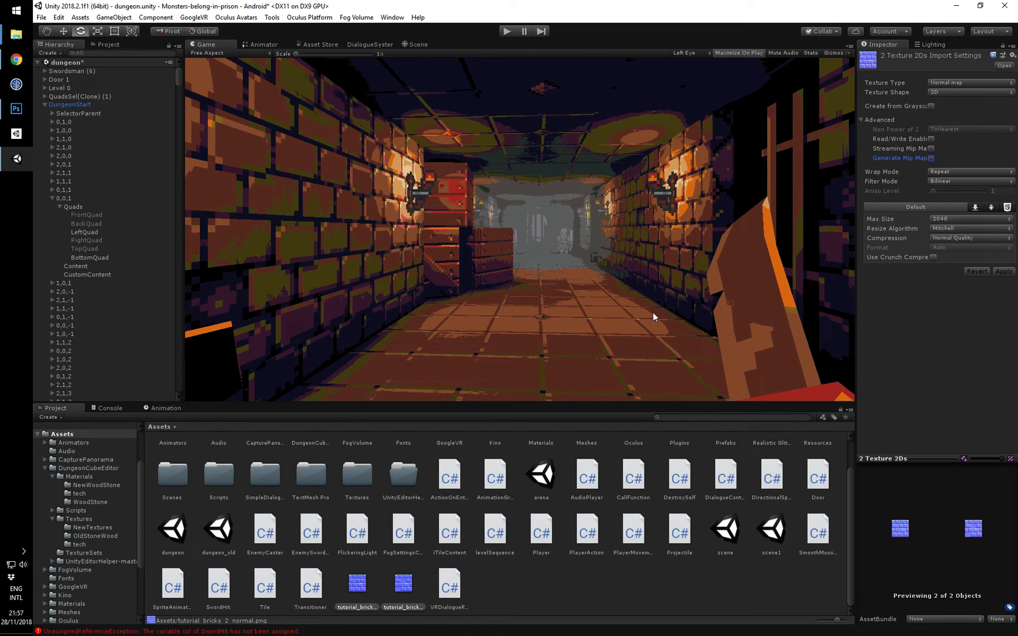
mouse_move(430, 310)
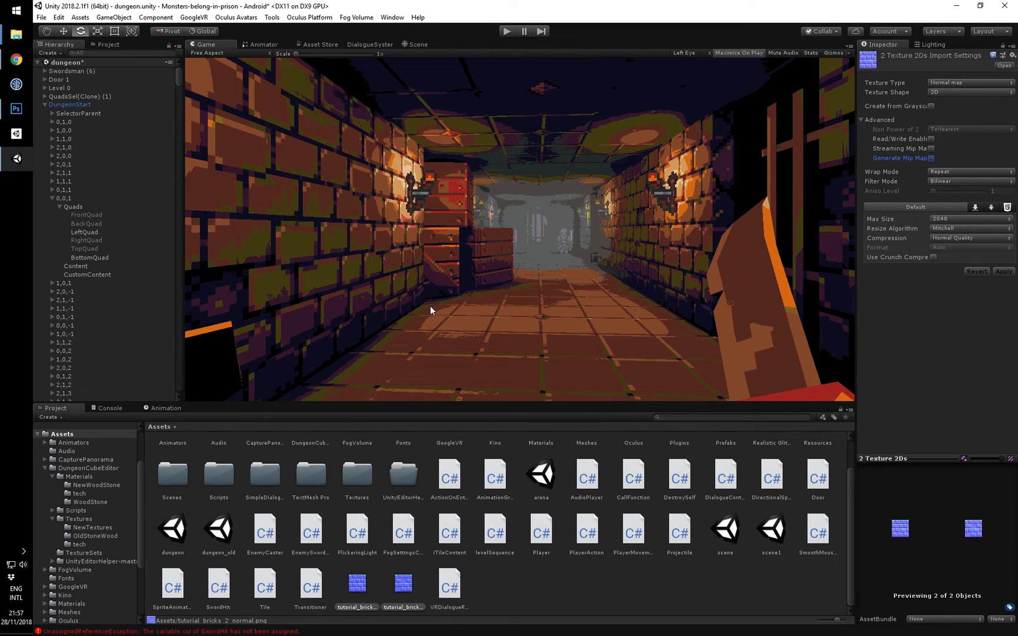
mouse_move(496, 288)
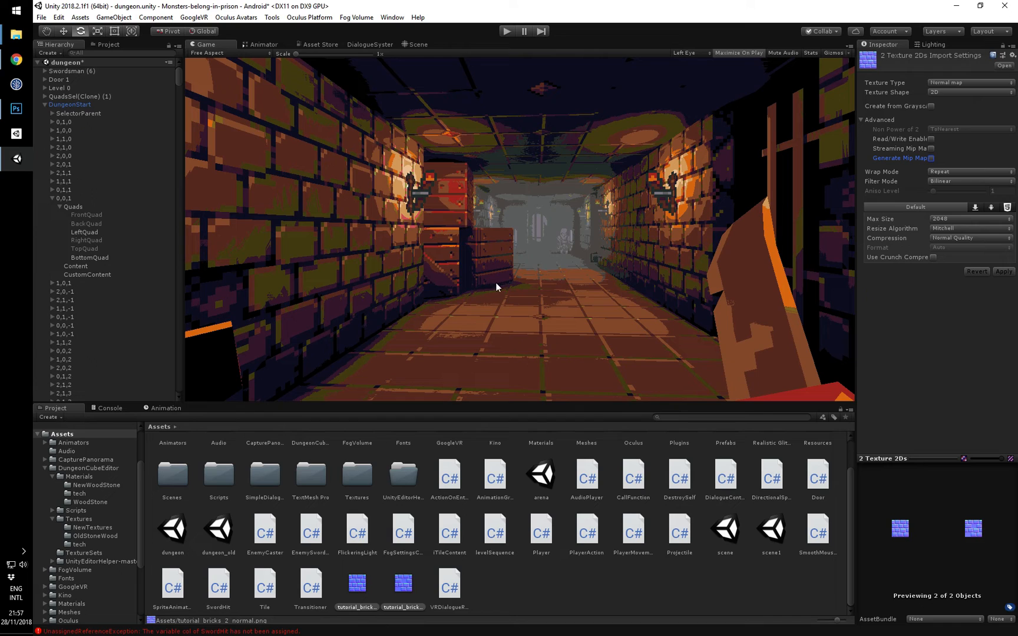
mouse_move(586, 272)
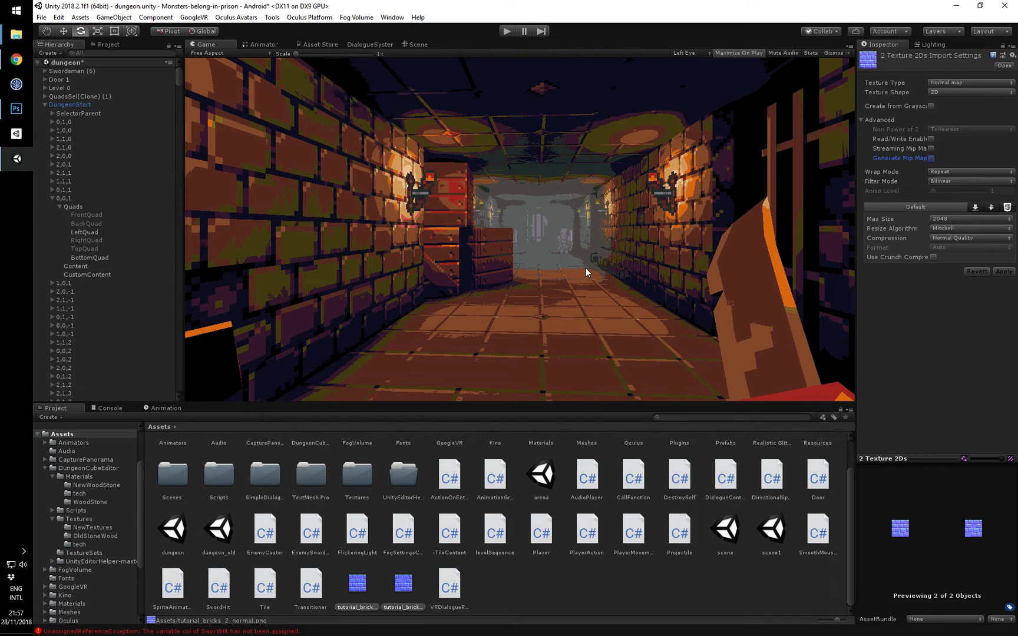
mouse_move(635, 246)
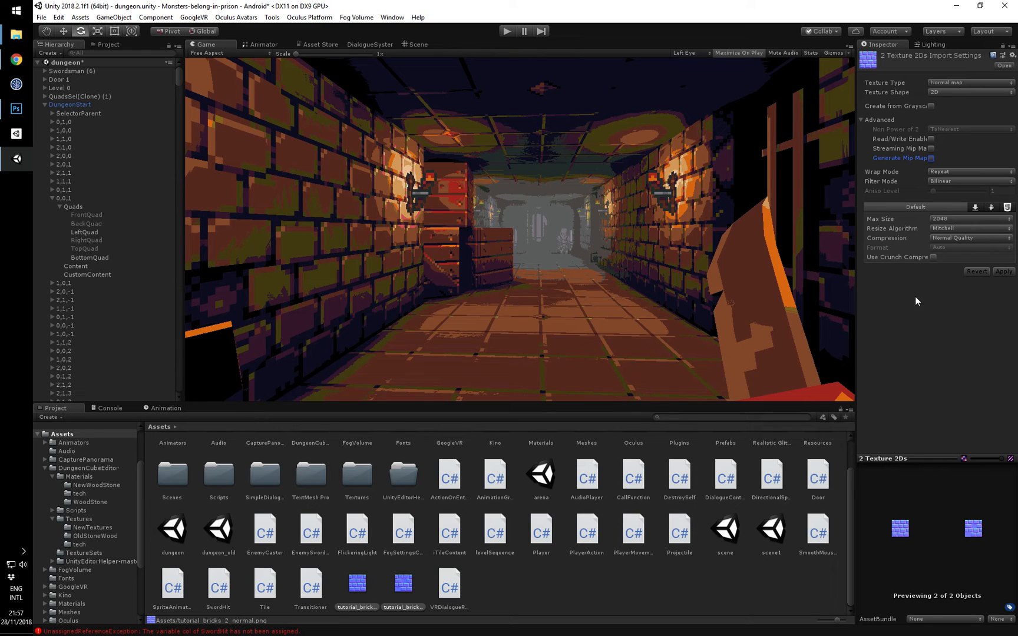
mouse_move(915, 158)
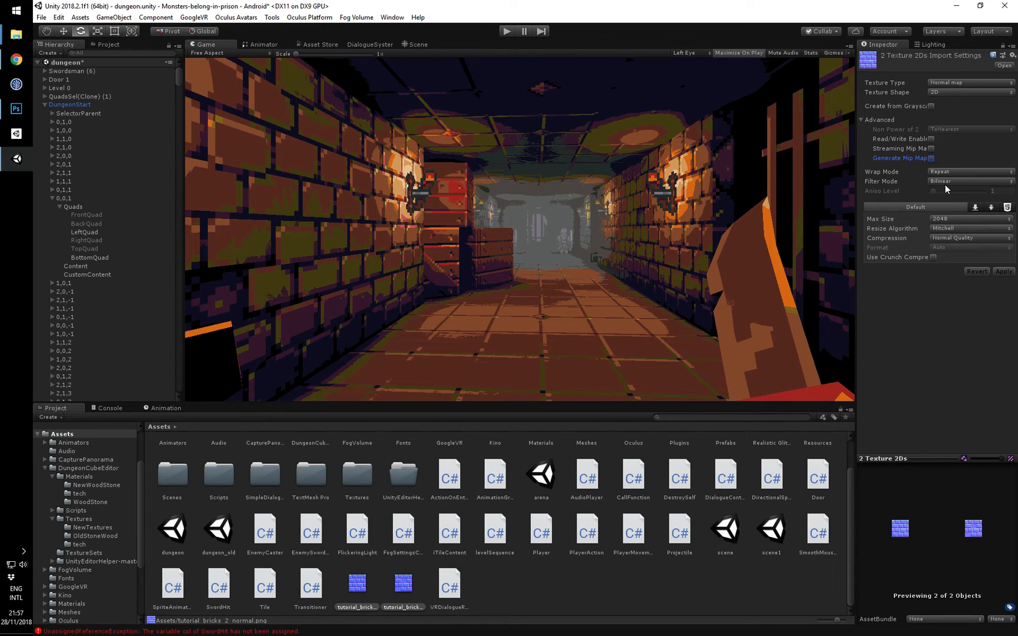
left_click(967, 181)
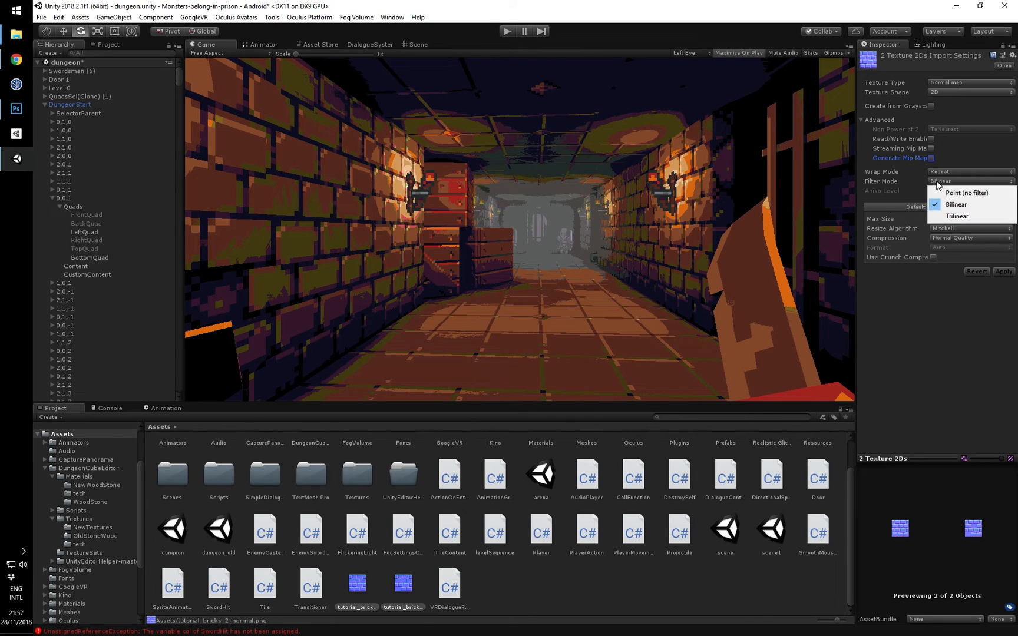
mouse_move(966, 193)
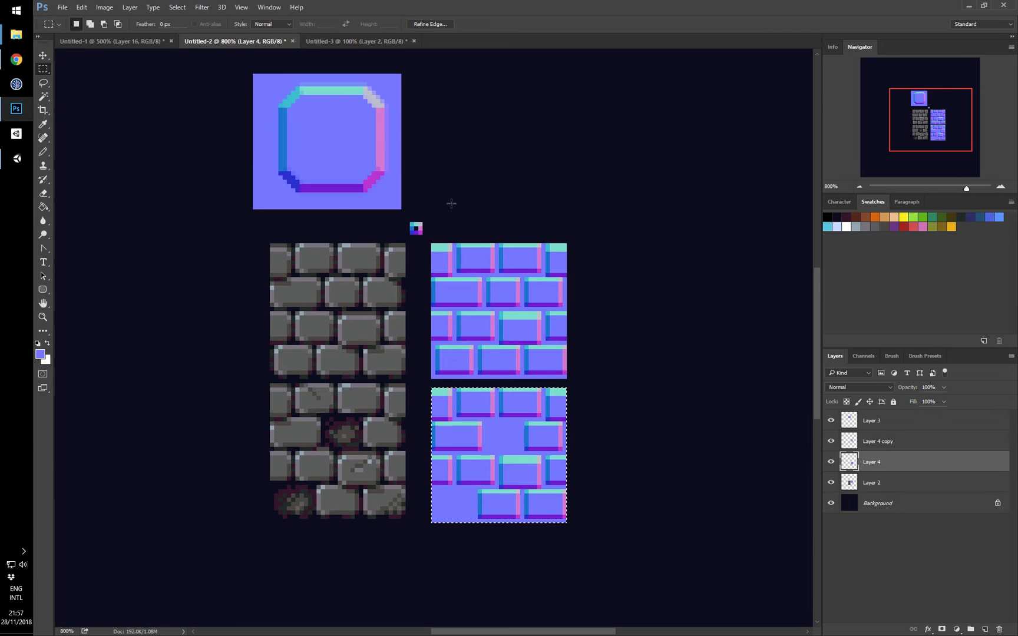
mouse_move(517, 375)
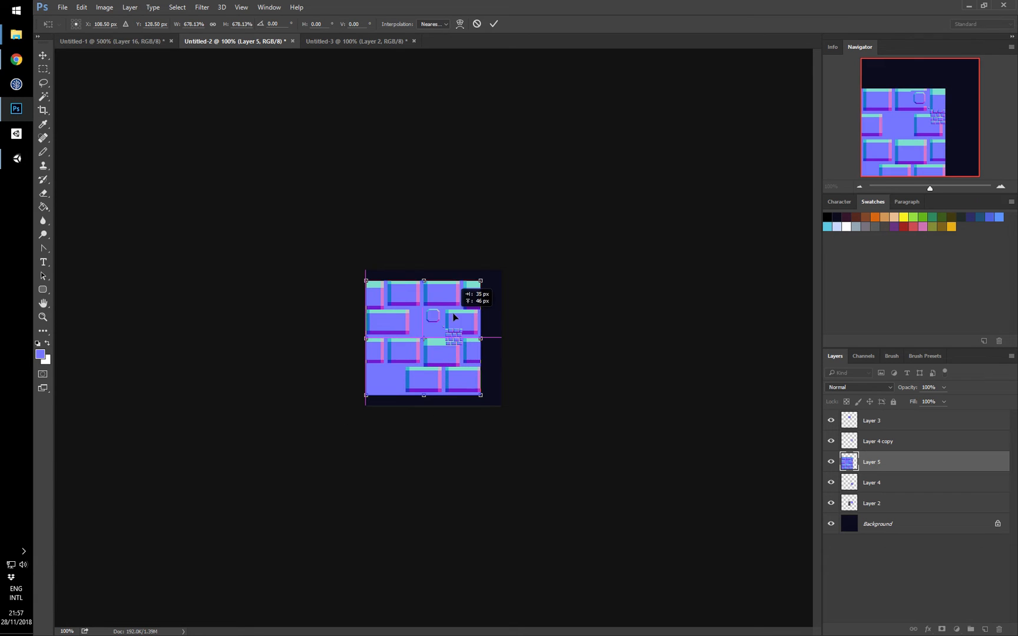
Set the brick layer's Free Transform interpolation to Nearest Neighbor for crisp enlarged pixels.
left_click(432, 24)
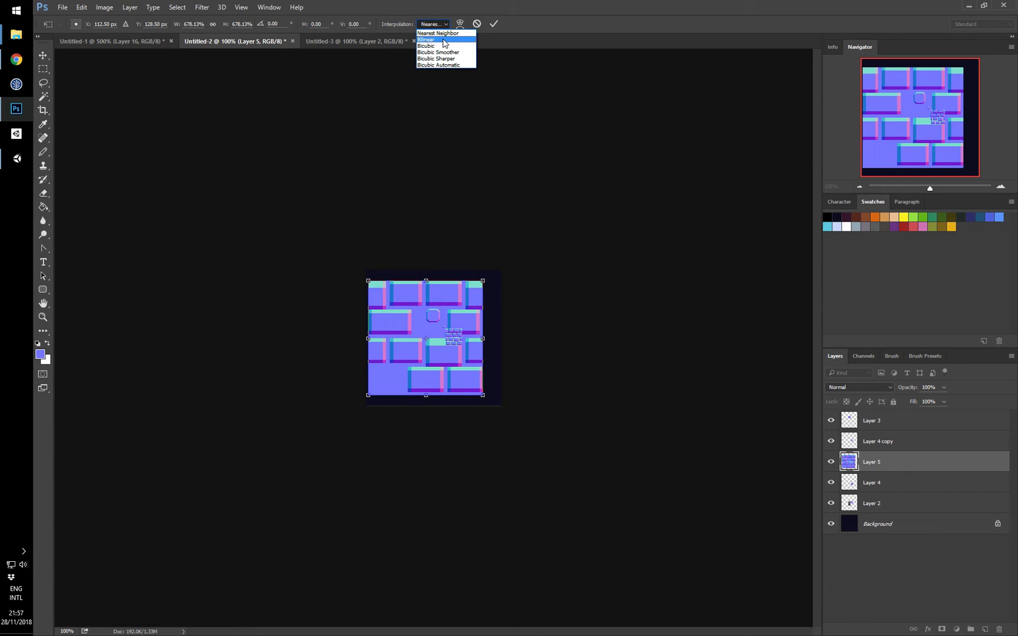
left_click(426, 39)
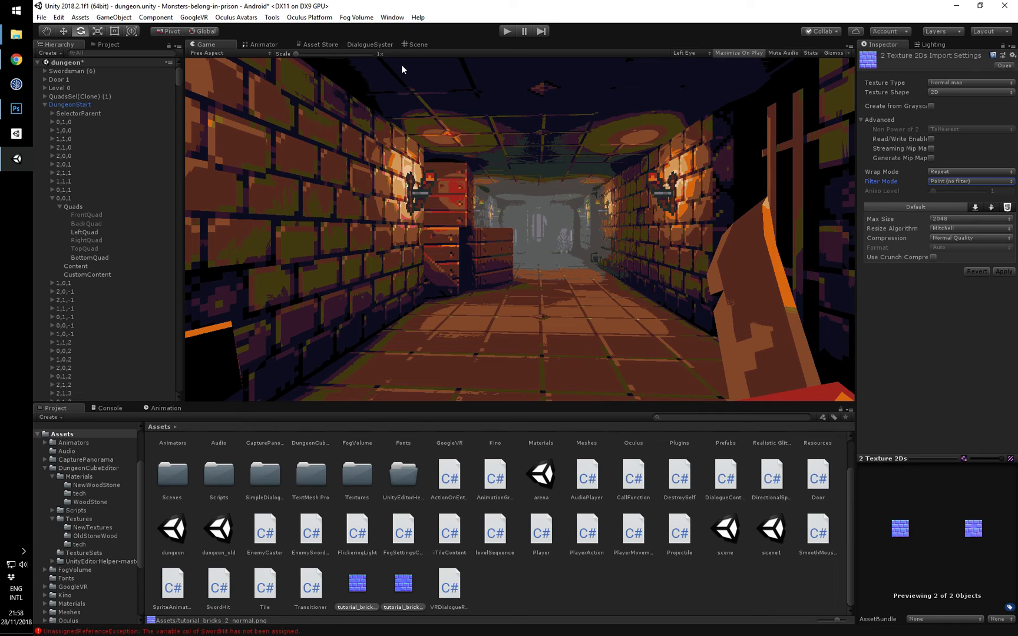
mouse_move(951, 182)
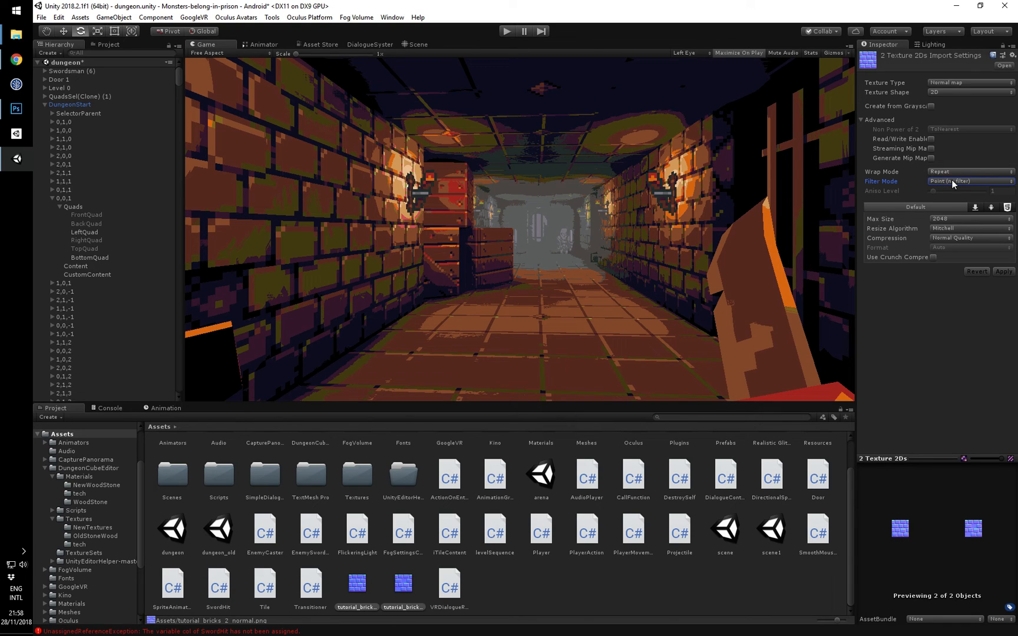
mouse_move(943, 246)
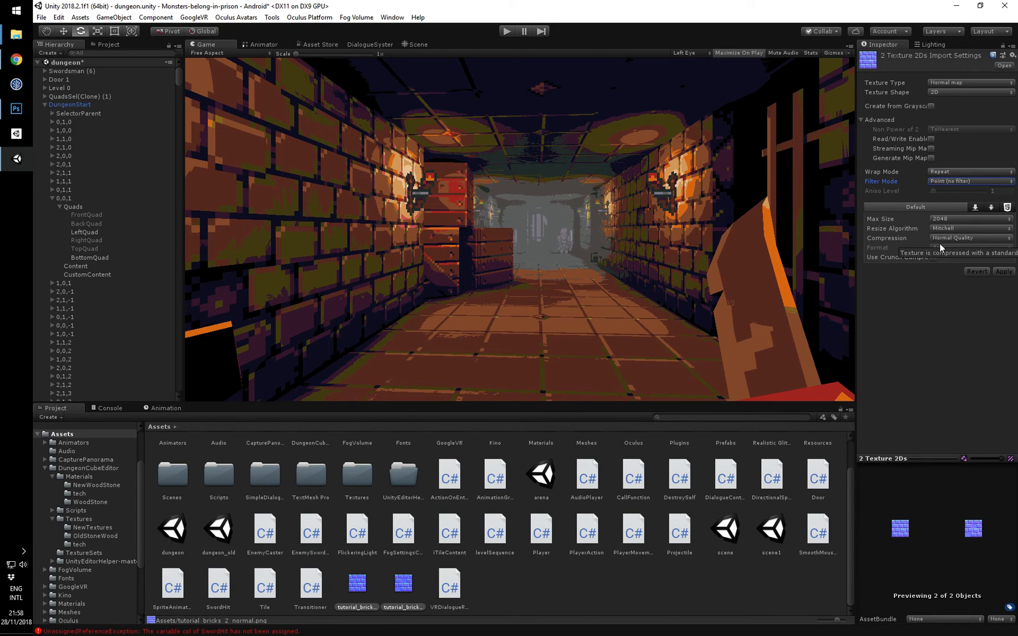
Set Compression to None for both brick normal-map textures, keeping point filtering.
left_click(969, 237)
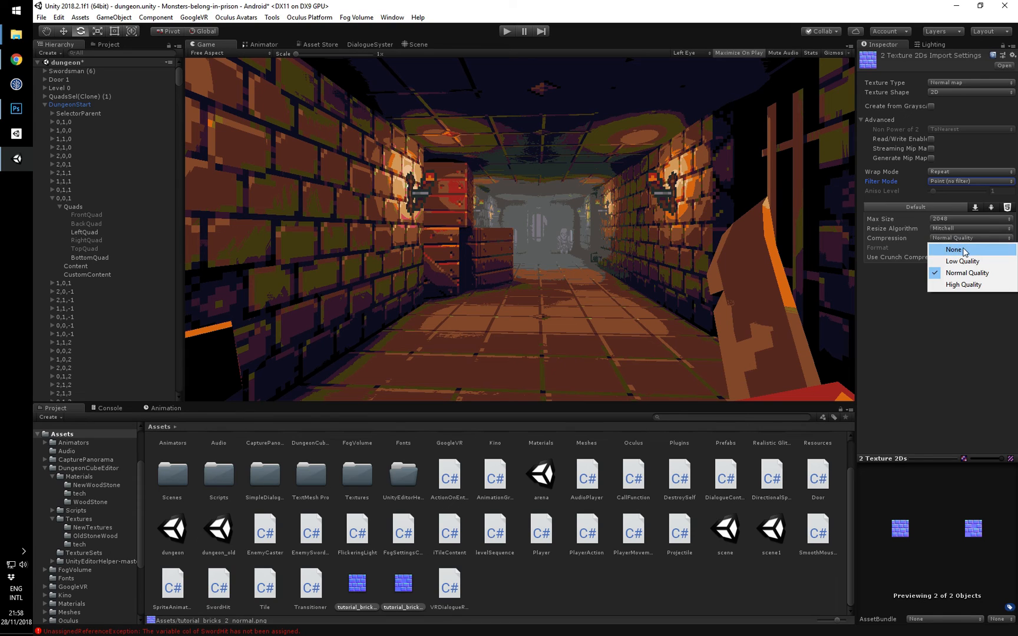
left_click(953, 249)
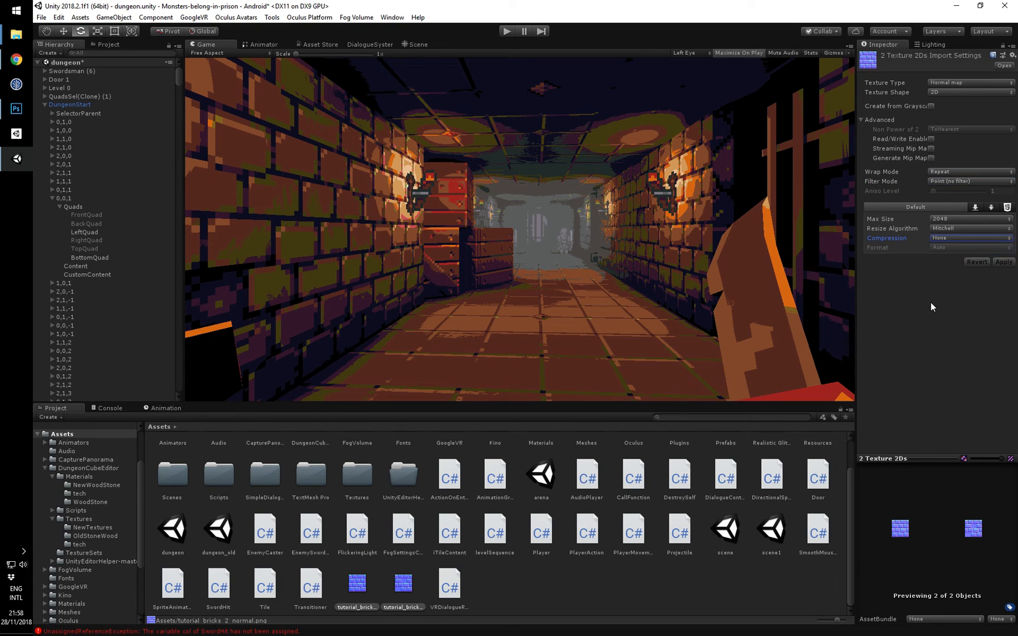
mouse_move(931, 299)
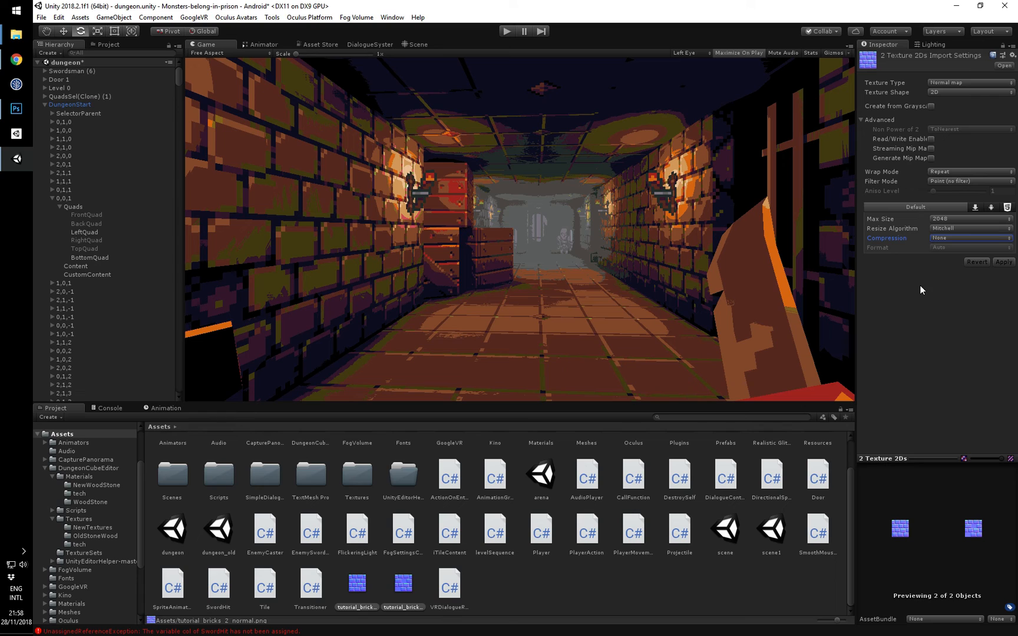
mouse_move(957, 271)
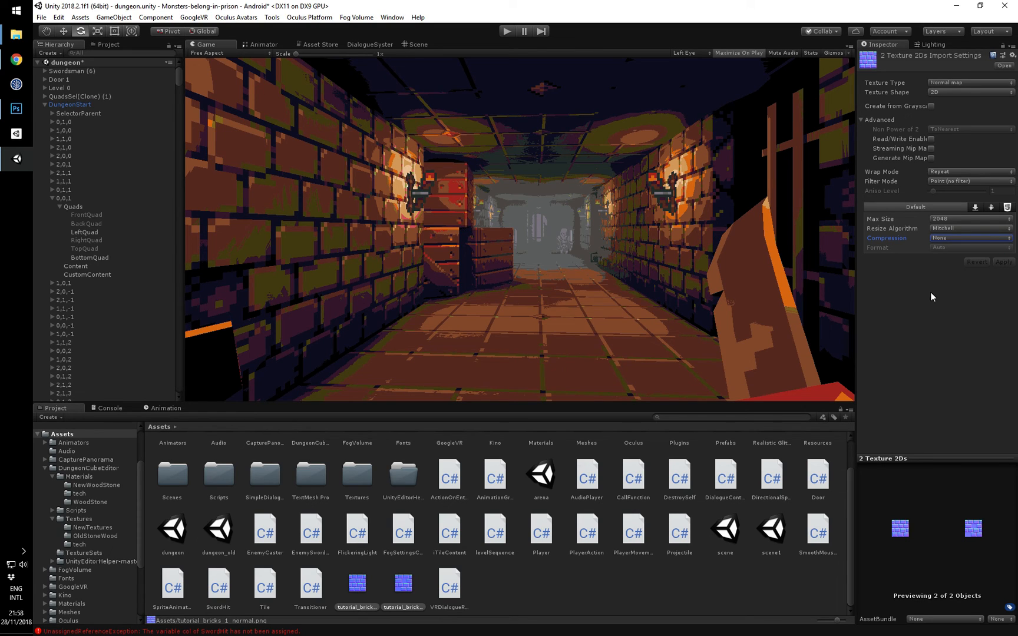
mouse_move(523, 375)
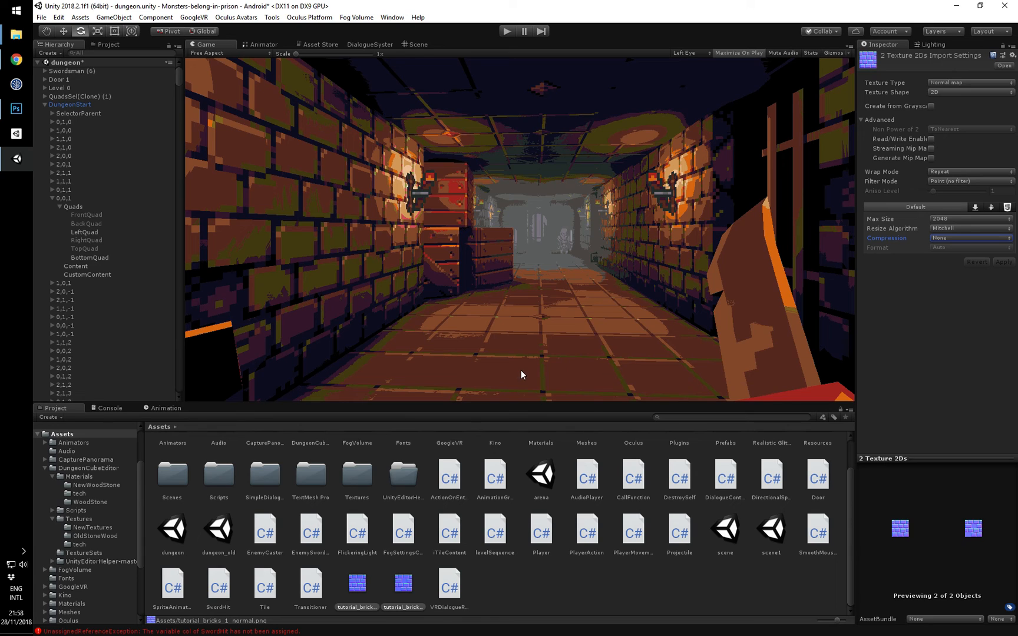
mouse_move(451, 298)
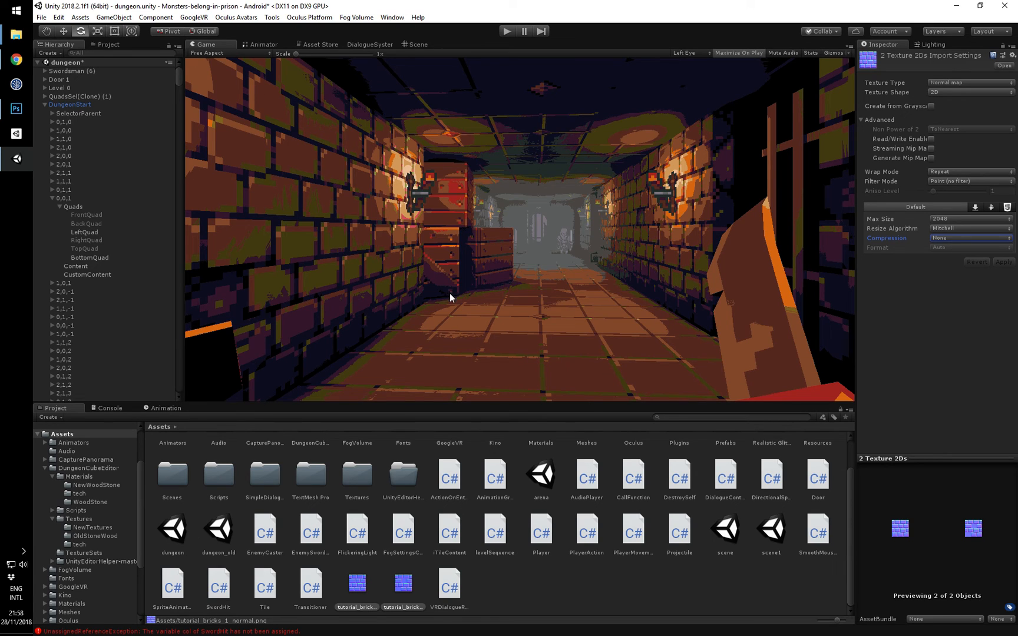
Assign the tutorial_bricks normal maps to the Normal Map slots of Wall_0 and Wall_1.
left_click(356, 587)
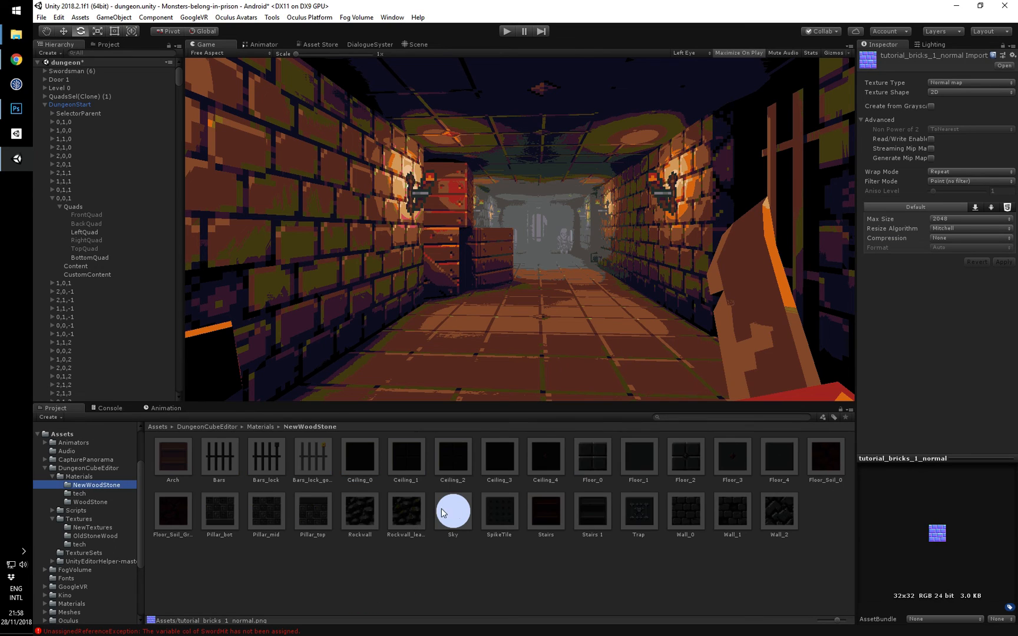
left_click(685, 508)
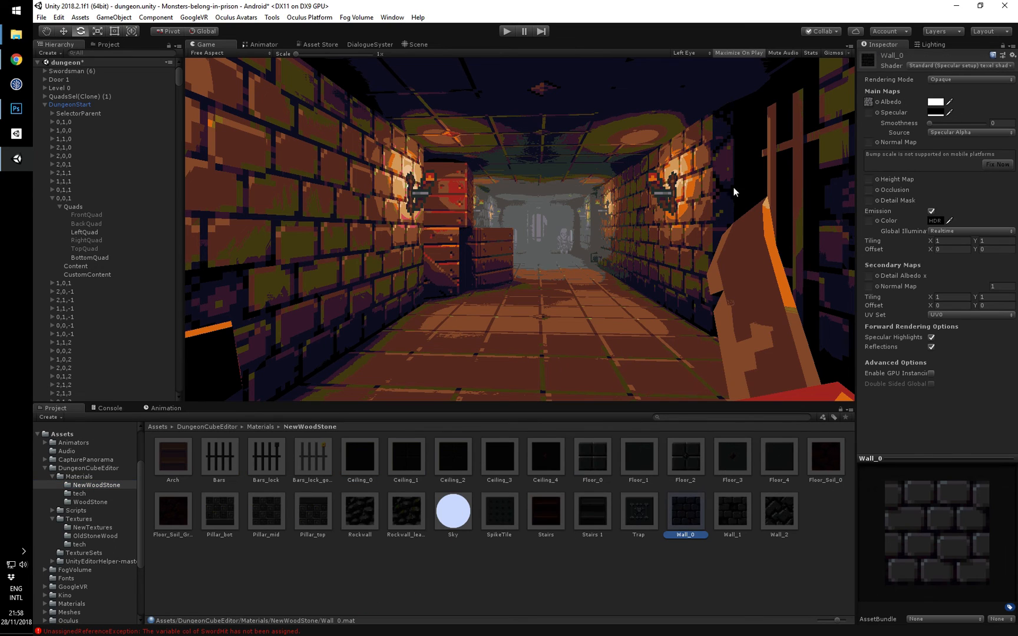
left_click(62, 434)
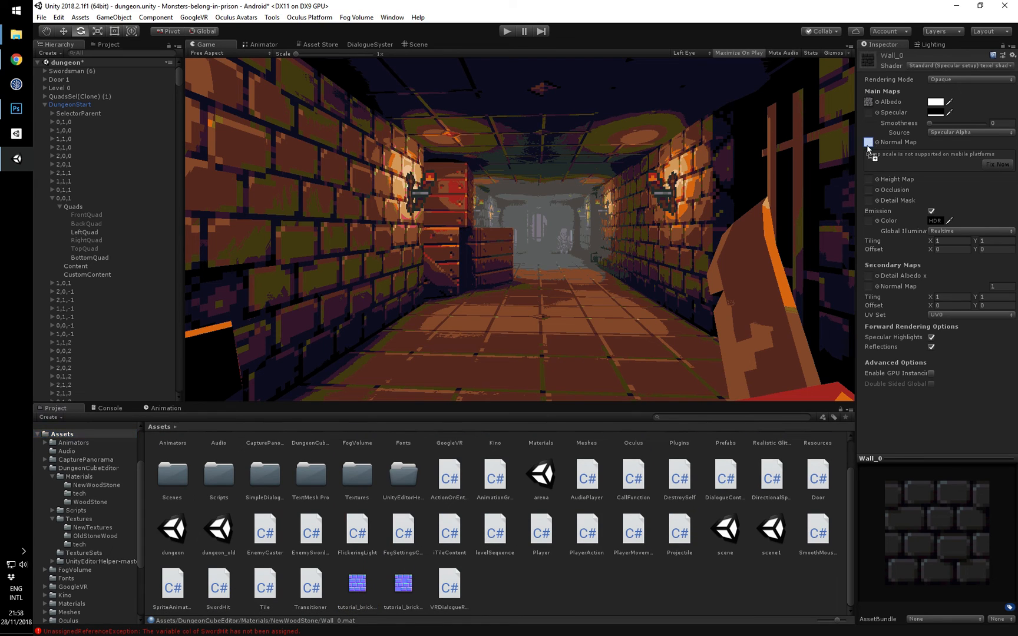
left_click(872, 142)
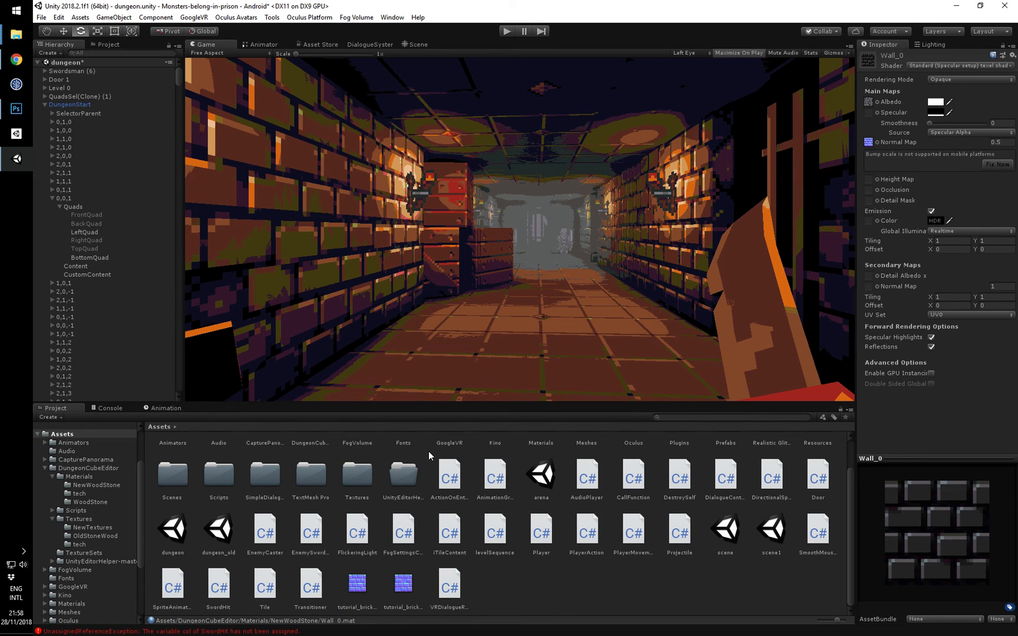
mouse_move(75, 454)
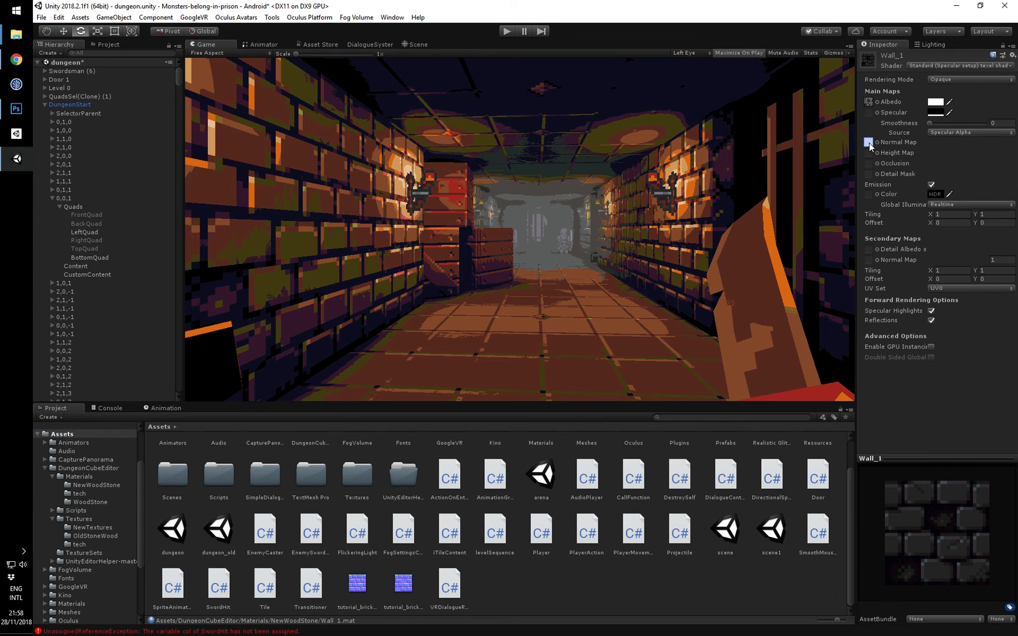
left_click(869, 142)
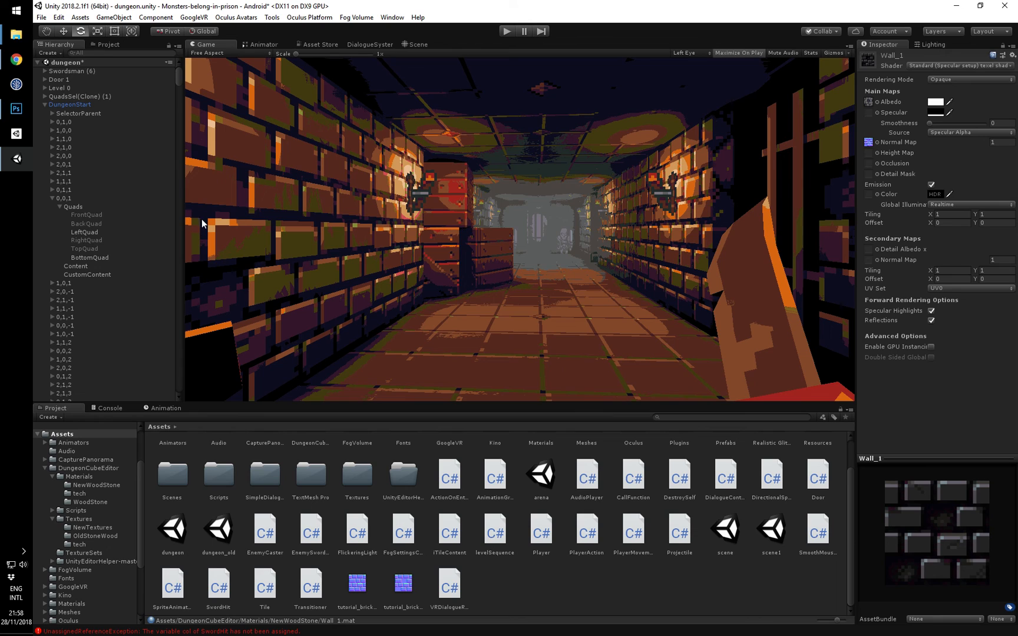
mouse_move(338, 216)
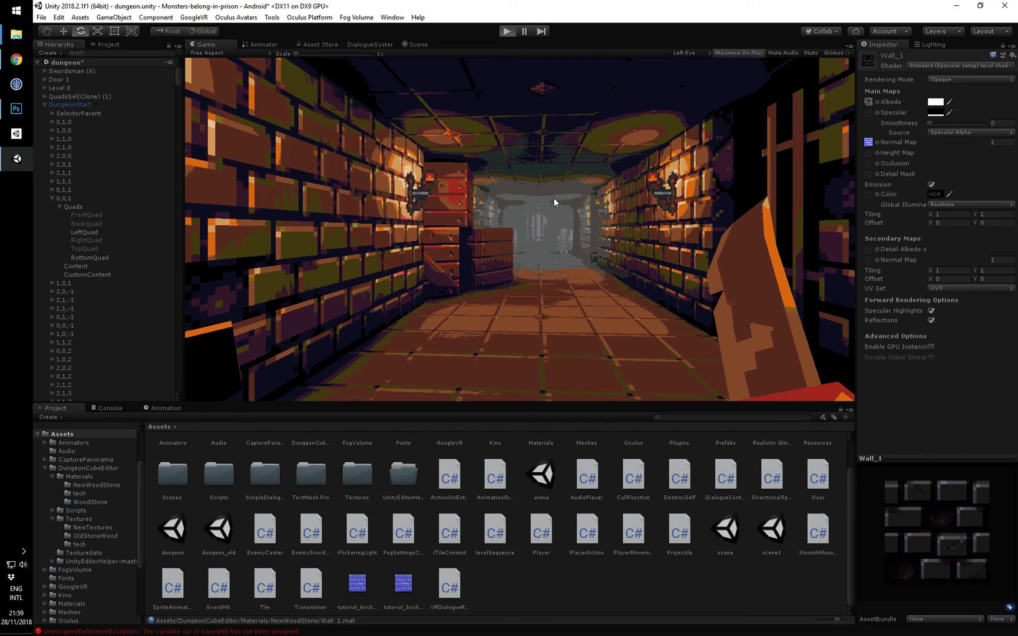
mouse_move(549, 231)
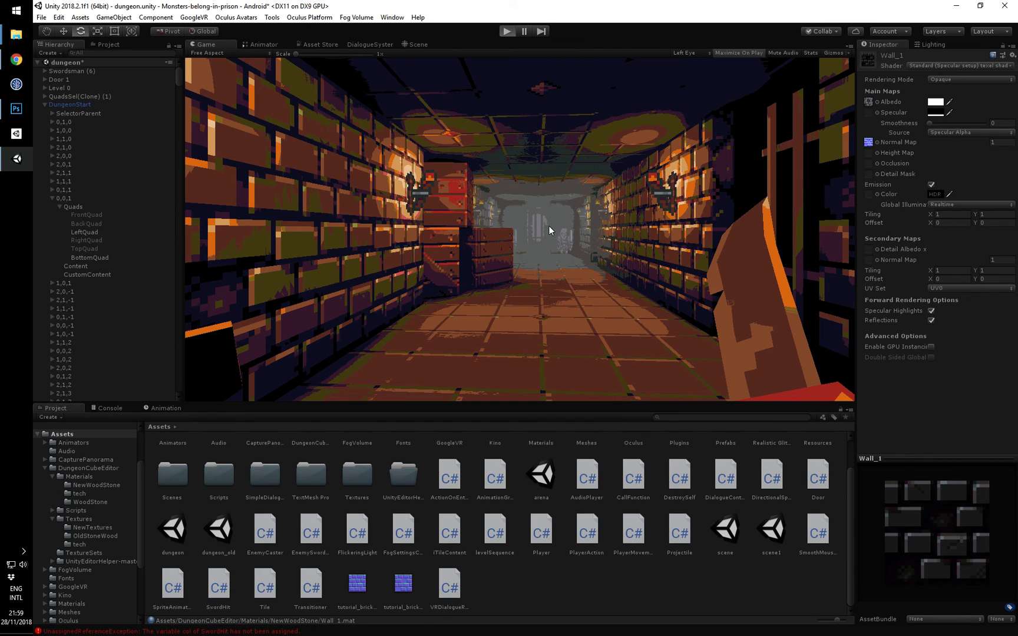
left_click(738, 52)
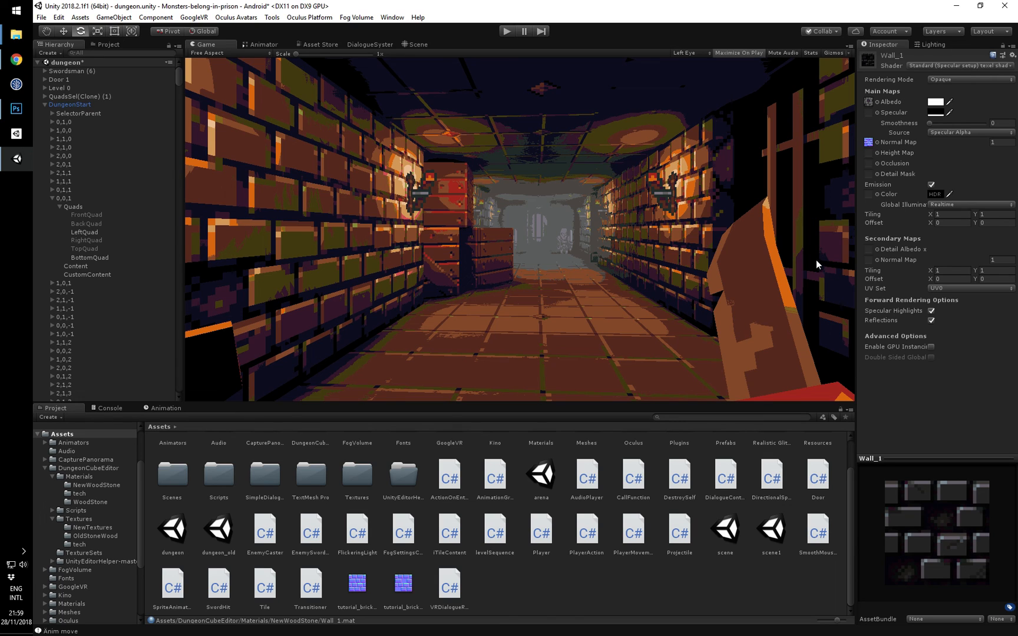
mouse_move(710, 278)
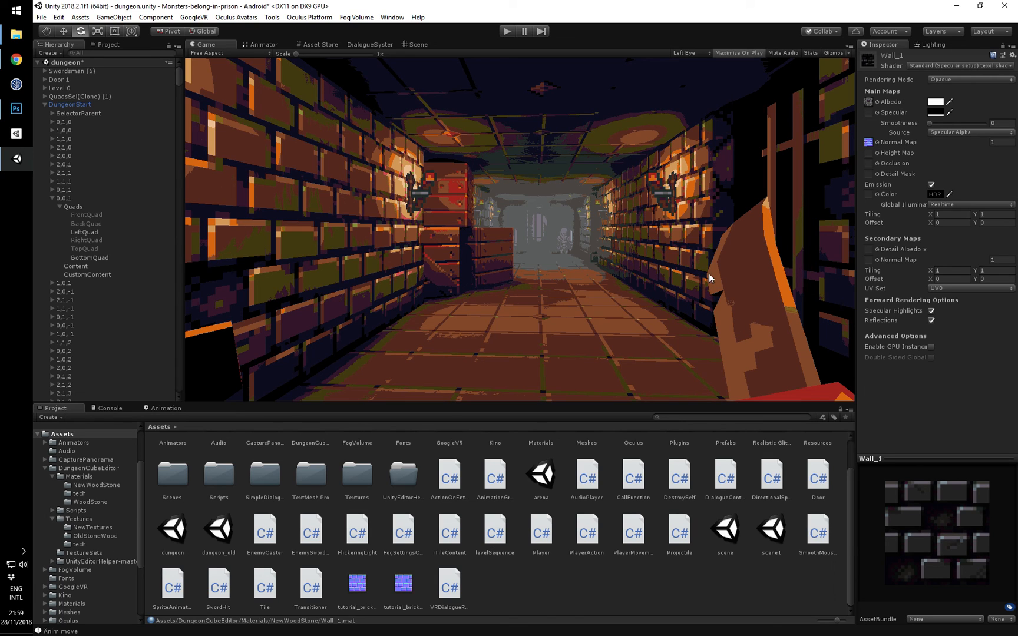
mouse_move(677, 256)
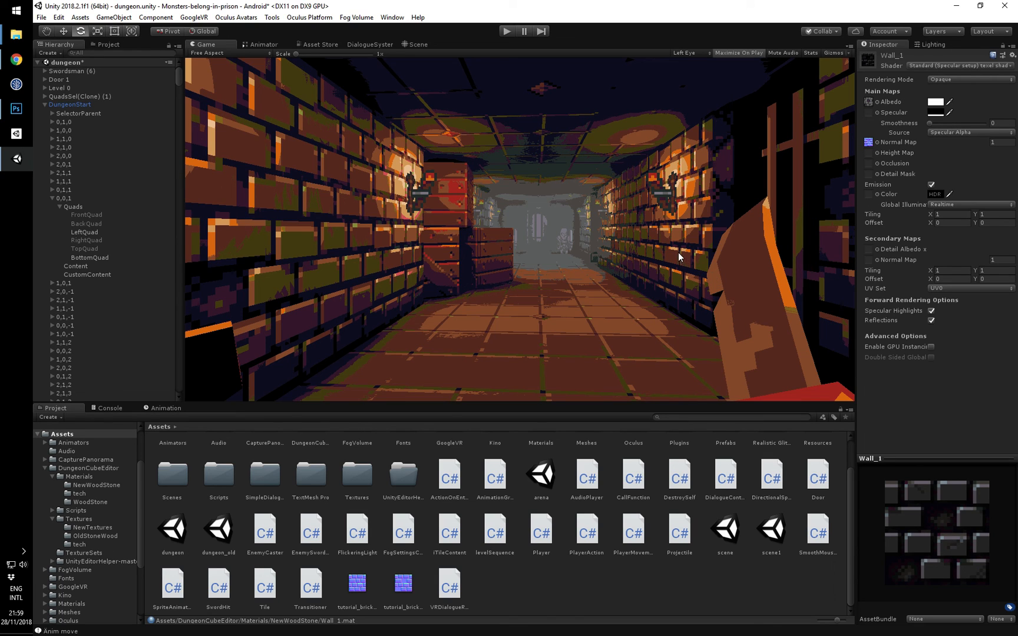
mouse_move(127, 83)
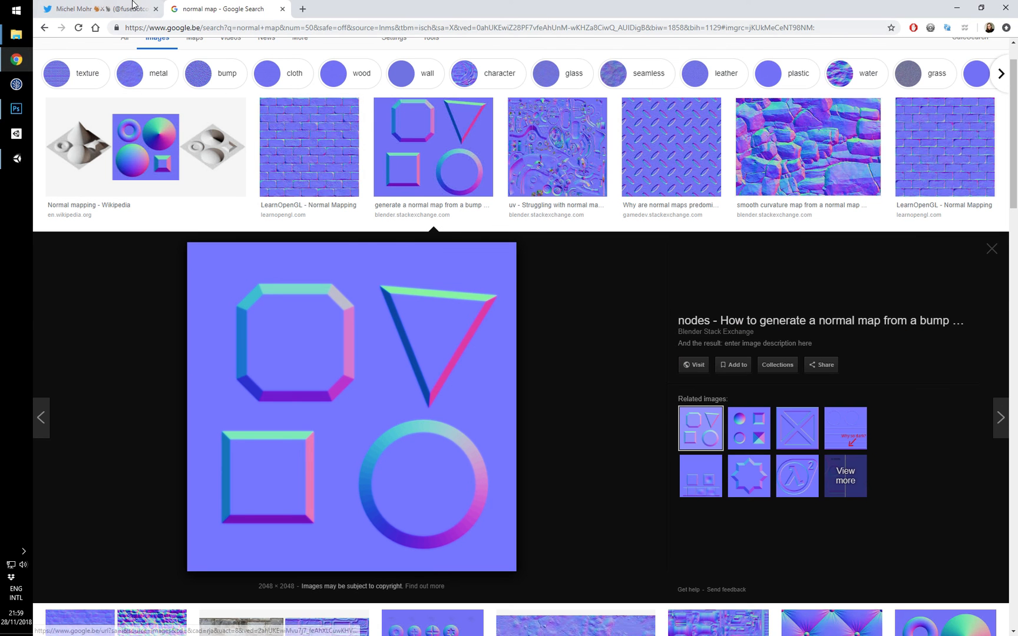
Bring up the Twitter profile page in Chrome and scroll down past its pixel-art dungeon banner.
left_click(97, 9)
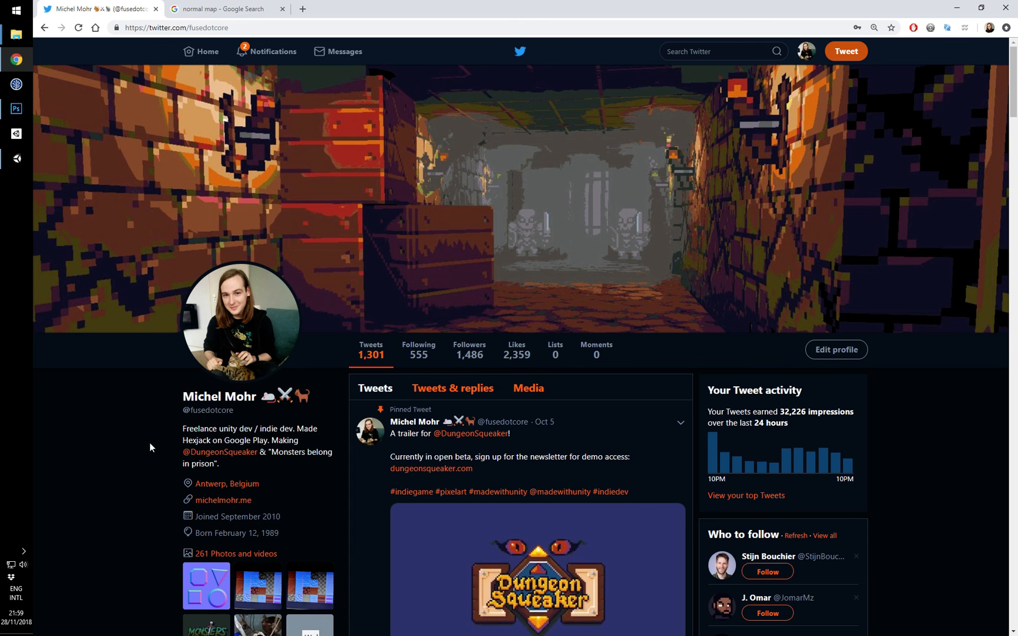
scroll("down", 3)
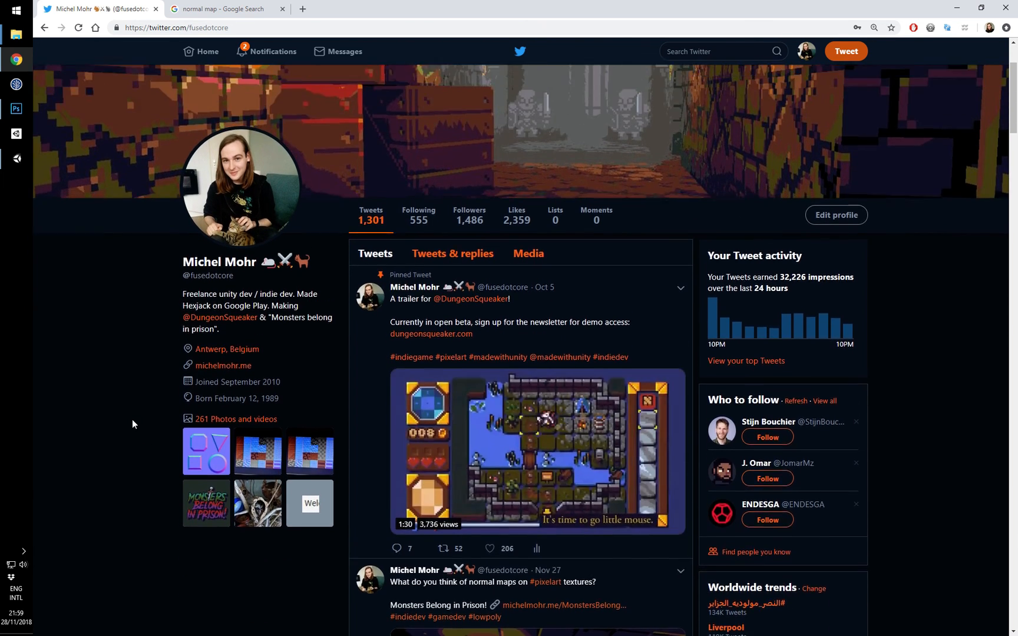
scroll("down", 3)
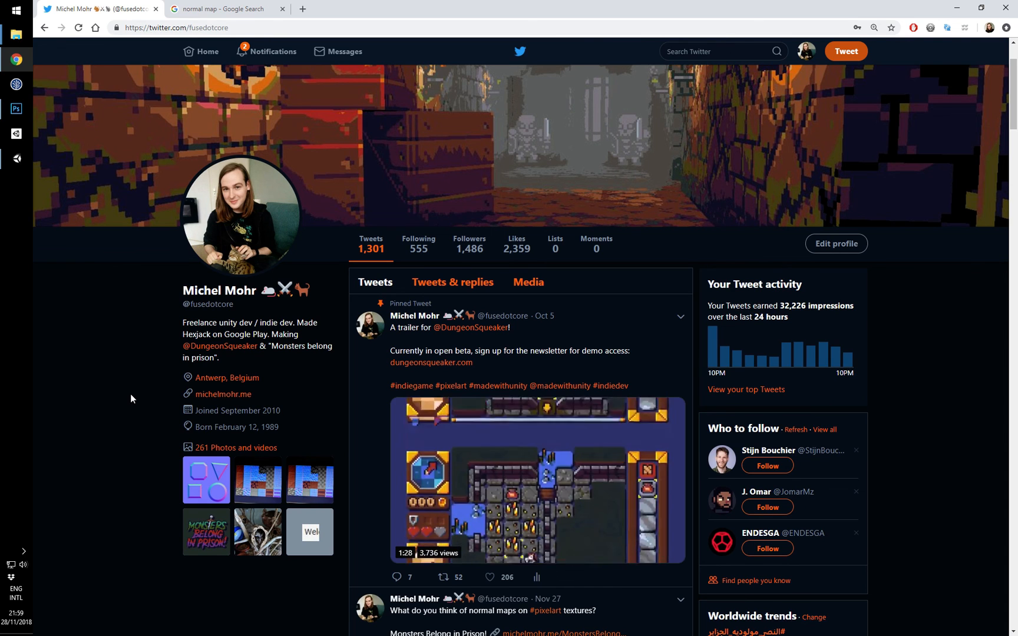